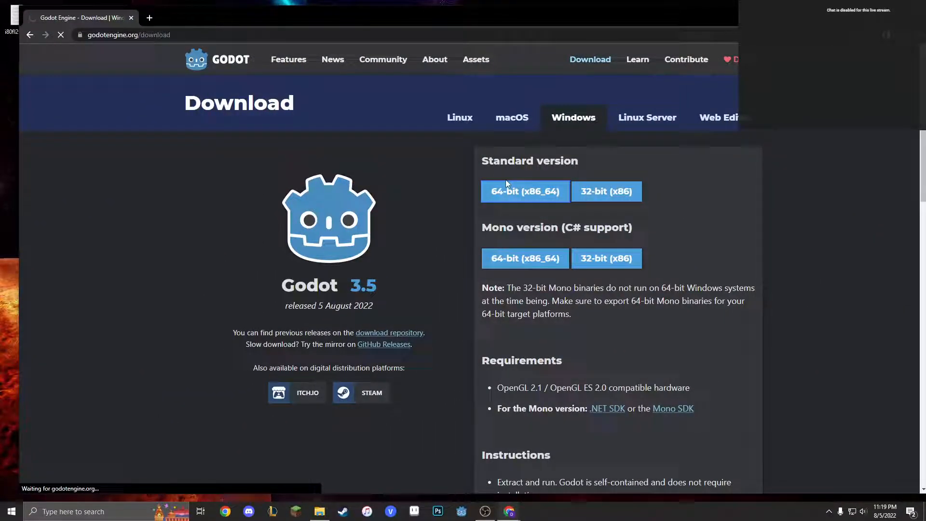
- Download the standard 64-bit (x86_64) Godot 3.5 build for Windows from godotengine.org
{"action": "left_click", "coordinate": [526, 191]}
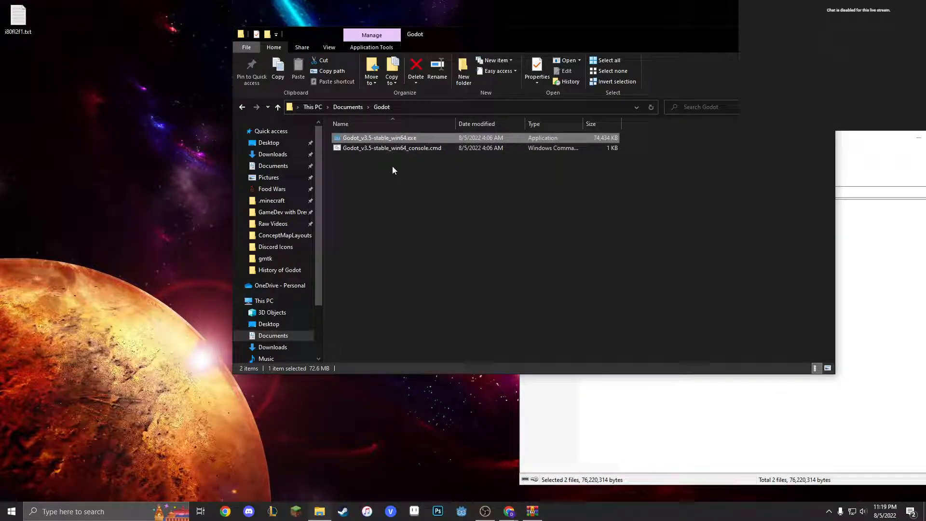
- Run Godot_v3.5-stable_win64.exe, check the v3.5.stable Project Manager, then close it
{"action": "double_click", "coordinate": [379, 138]}
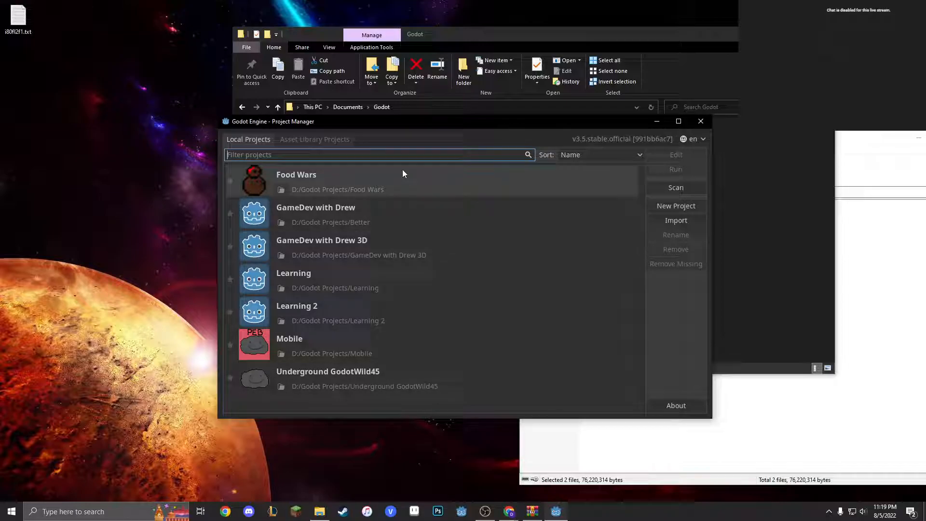
{"action": "right_click", "coordinate": [554, 511]}
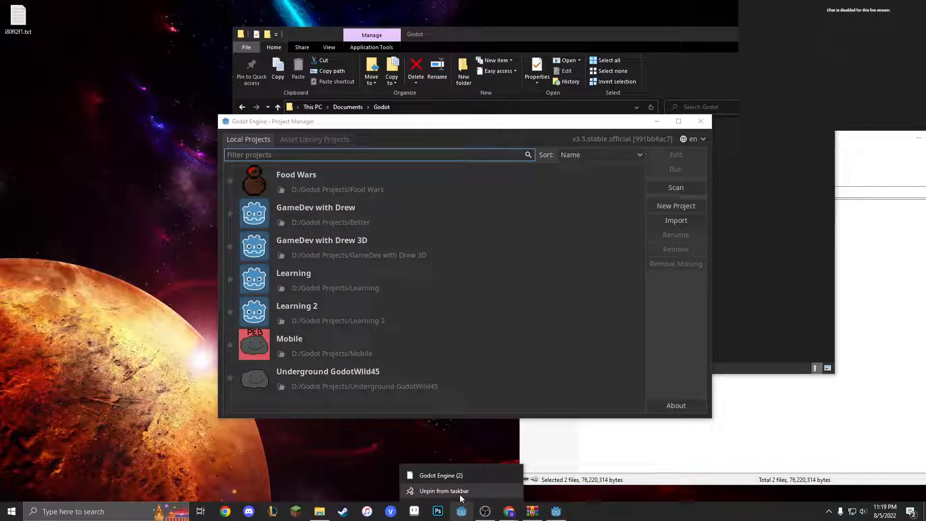
{"action": "left_click", "coordinate": [563, 289]}
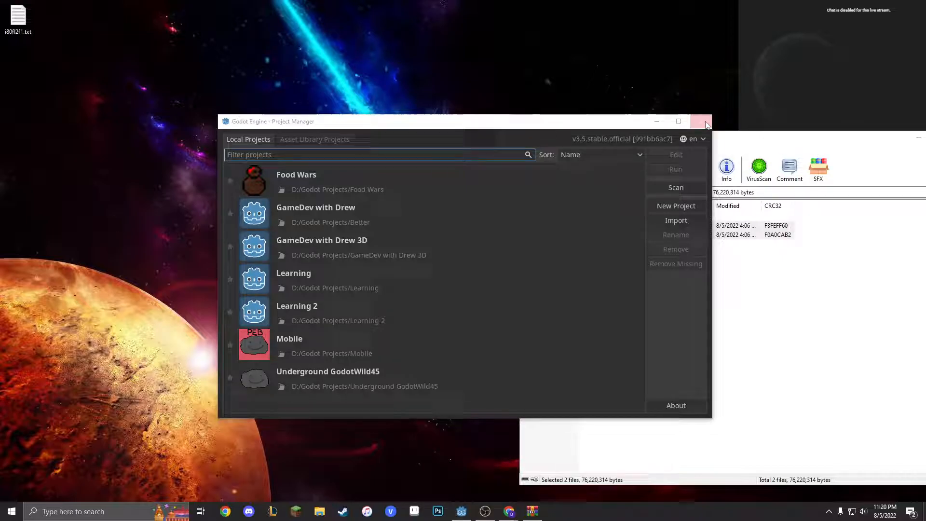
{"action": "left_click", "coordinate": [706, 121]}
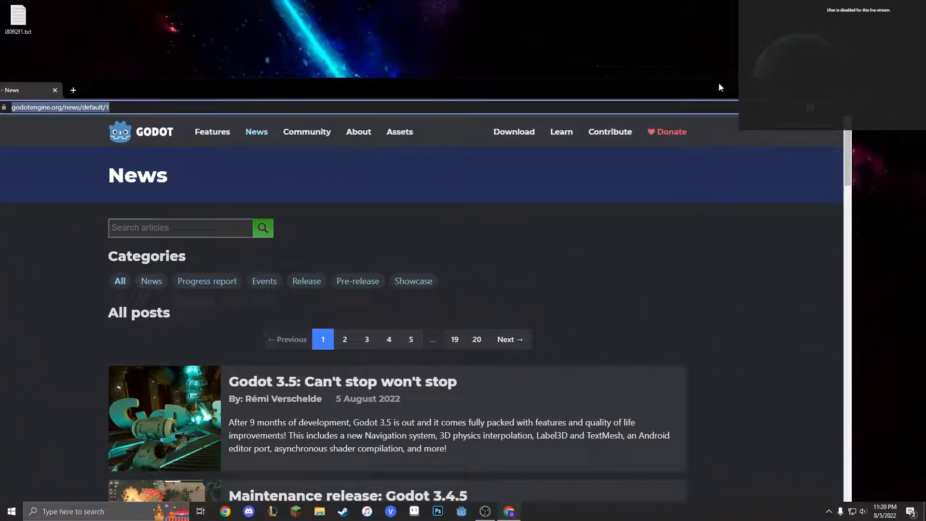
- Maximize Chrome, open 'Godot 3.5: Can't stop won't stop' and scroll to Features
{"action": "left_click", "coordinate": [342, 382]}
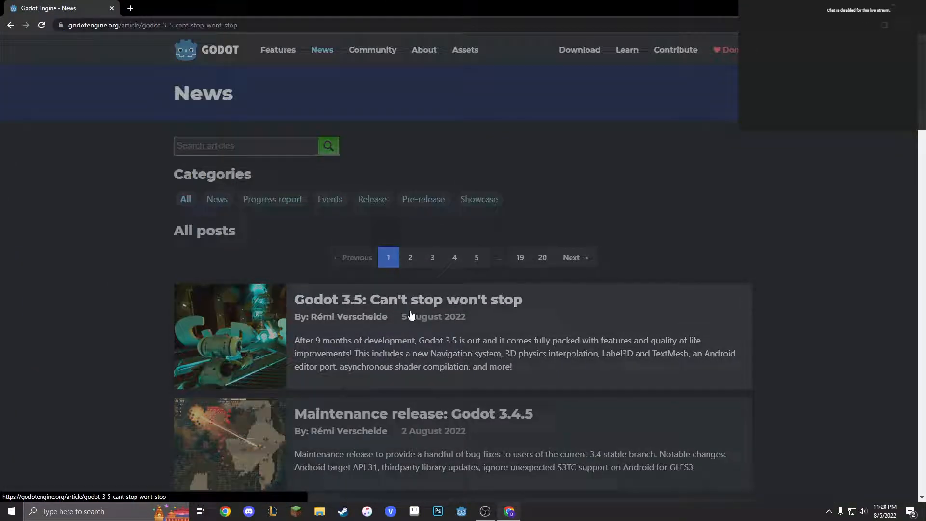
{"action": "left_click", "coordinate": [407, 300]}
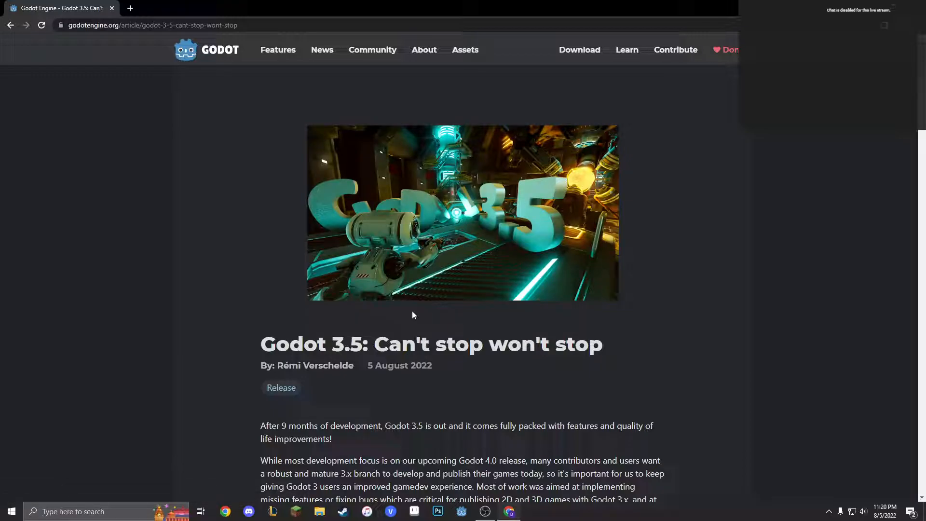
{"action": "scroll", "scroll_direction": "down", "scroll_amount": 3}
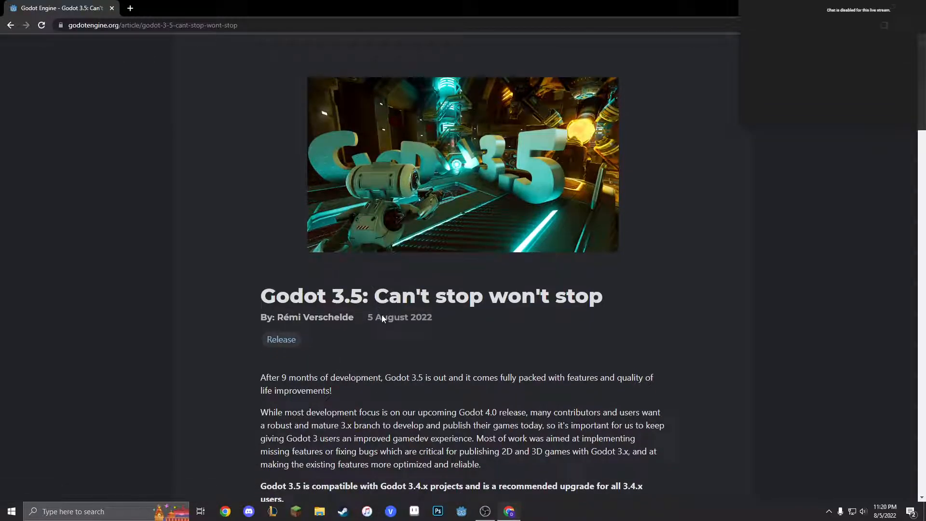
{"action": "scroll", "scroll_direction": "down", "scroll_amount": 3}
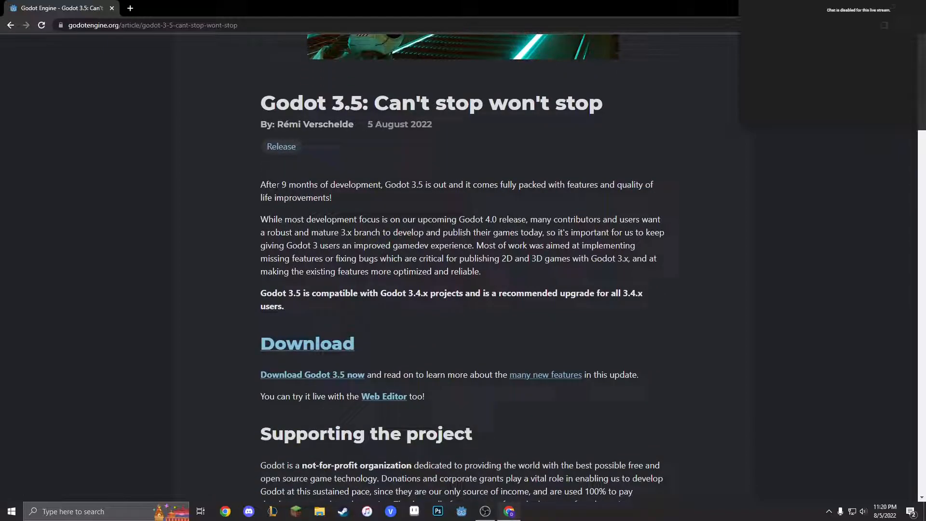
{"action": "left_click_drag", "start_coordinate": [271, 185], "coordinate": [370, 184]}
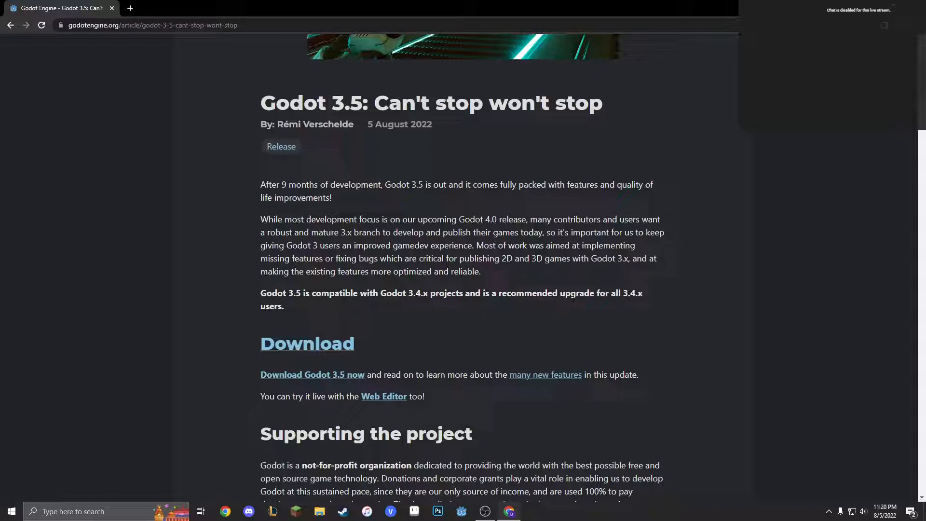
{"action": "scroll", "scroll_direction": "down", "scroll_amount": 3}
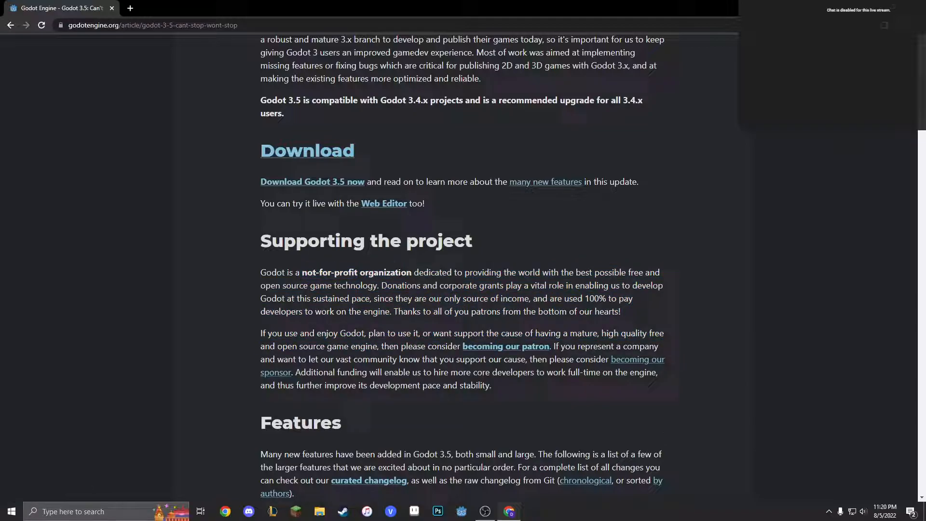
{"action": "scroll", "scroll_direction": "down", "scroll_amount": 3}
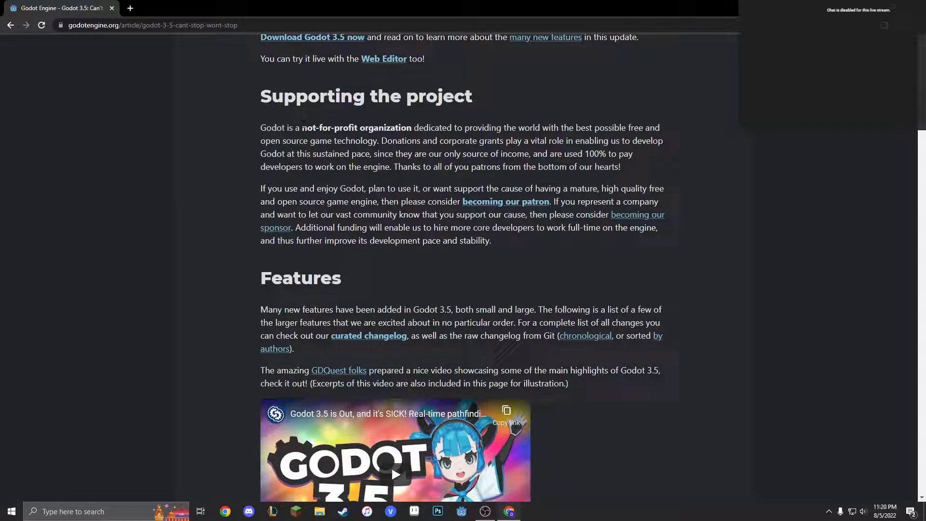
{"action": "scroll", "scroll_direction": "down", "scroll_amount": 3}
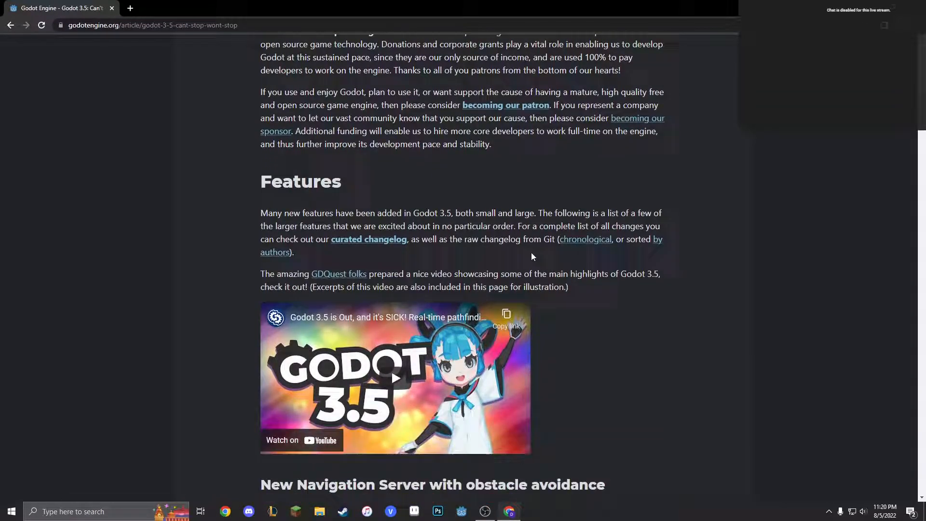
{"action": "scroll", "scroll_direction": "down", "scroll_amount": 3}
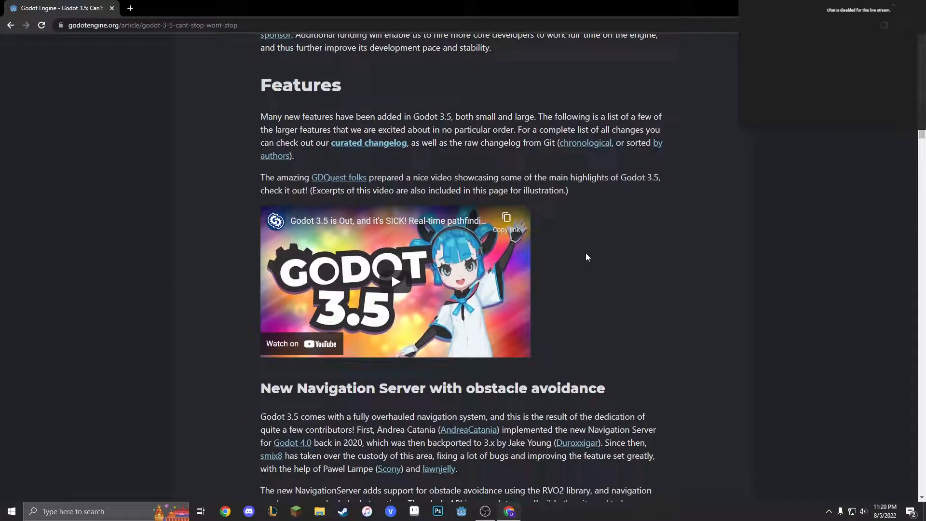
{"action": "scroll", "scroll_direction": "down", "scroll_amount": 3}
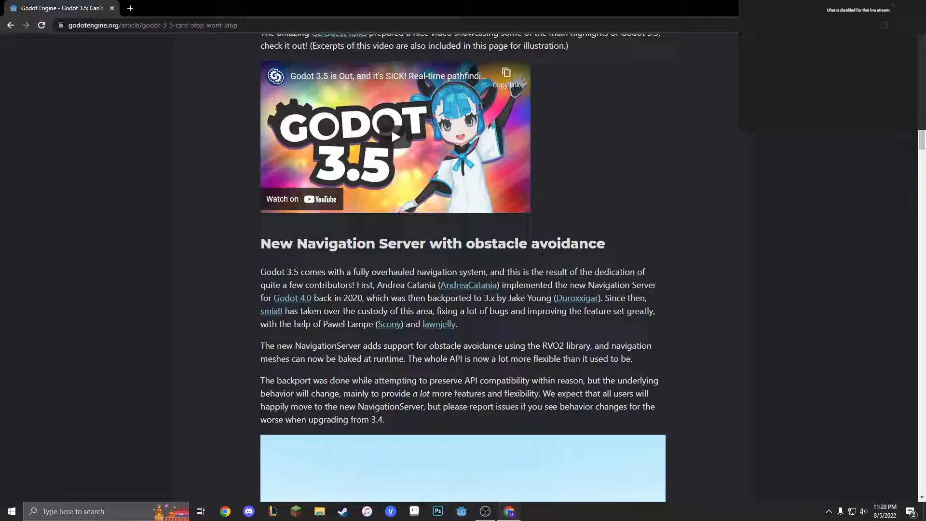
{"action": "scroll", "scroll_direction": "down", "scroll_amount": 3}
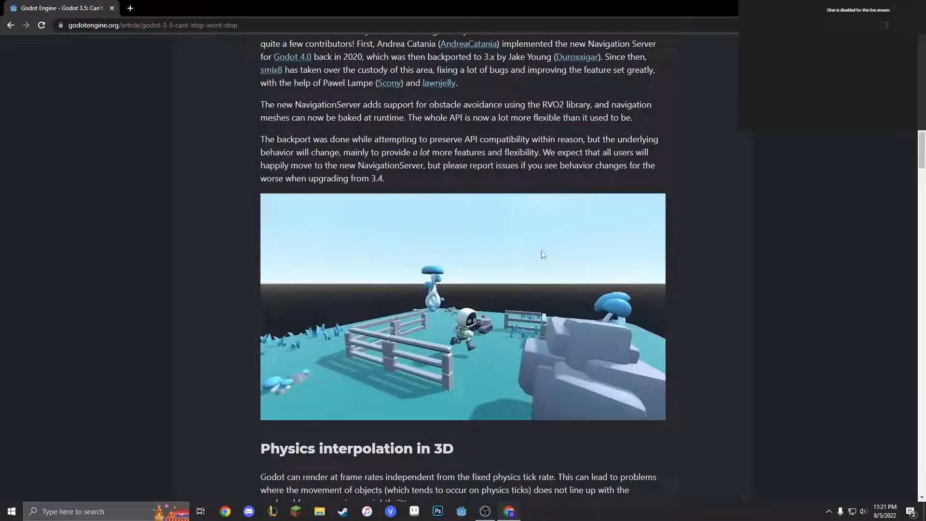
{"action": "scroll", "scroll_direction": "down", "scroll_amount": 3}
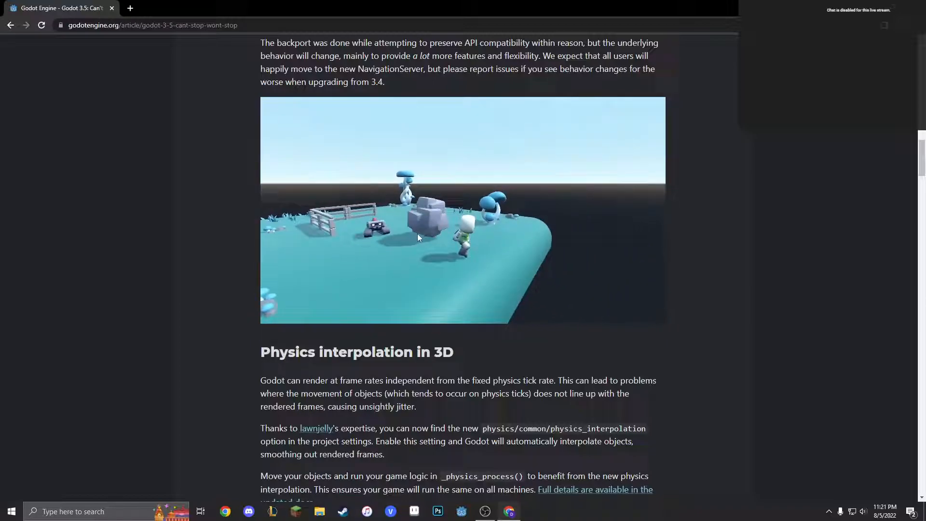
{"action": "scroll", "scroll_direction": "down", "scroll_amount": 3}
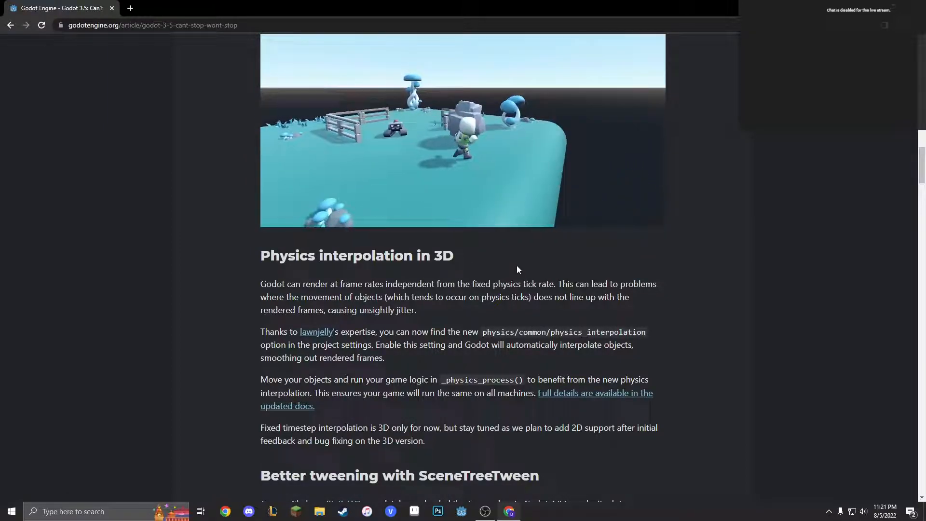
{"action": "mouse_move", "coordinate": [444, 236]}
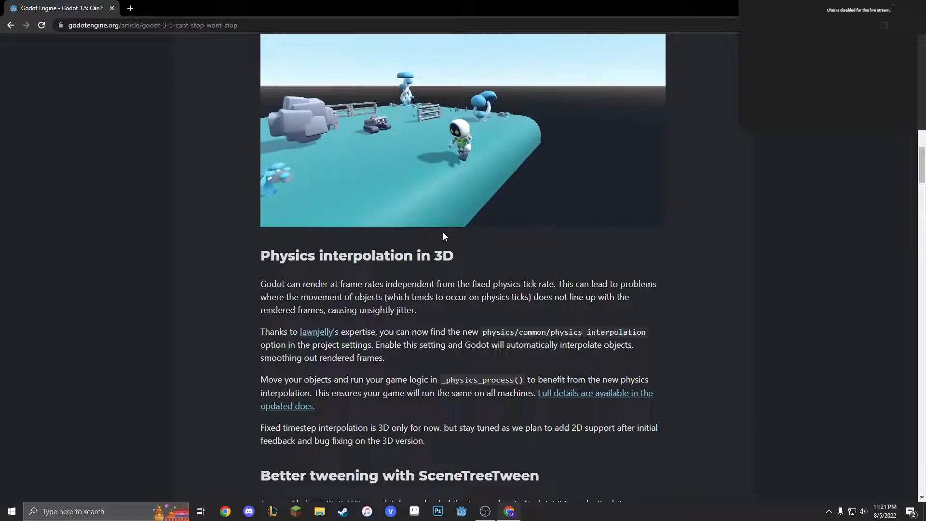
{"action": "scroll", "scroll_direction": "down", "scroll_amount": 3}
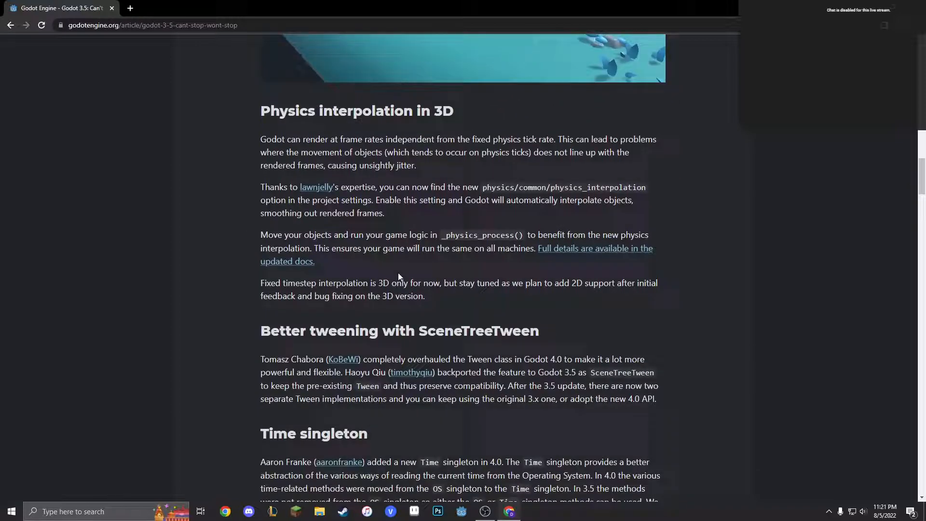
{"action": "scroll", "scroll_direction": "down", "scroll_amount": 3}
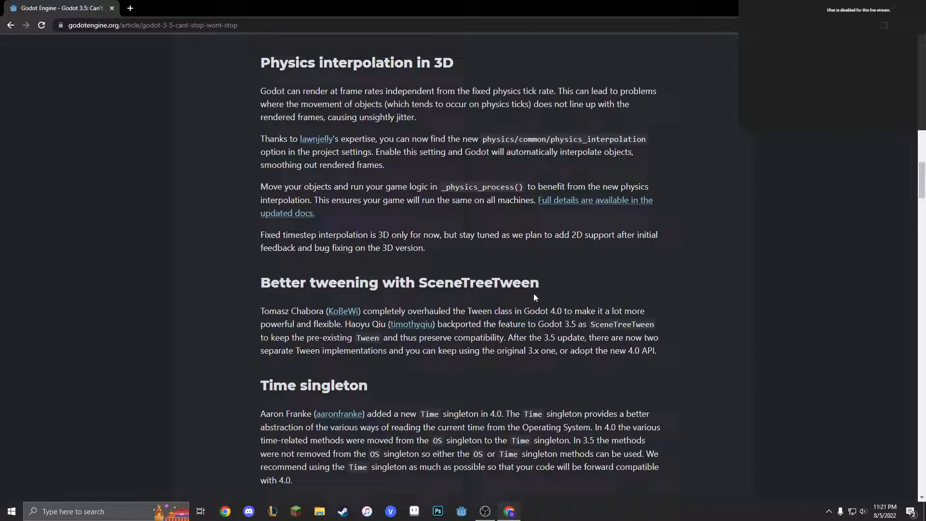
{"action": "scroll", "scroll_direction": "down", "scroll_amount": 3}
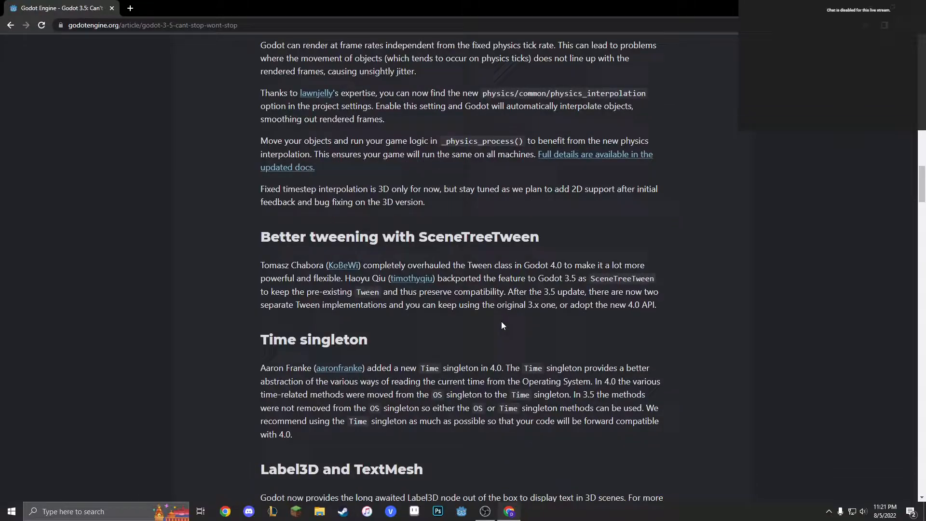
{"action": "scroll", "scroll_direction": "down", "scroll_amount": 3}
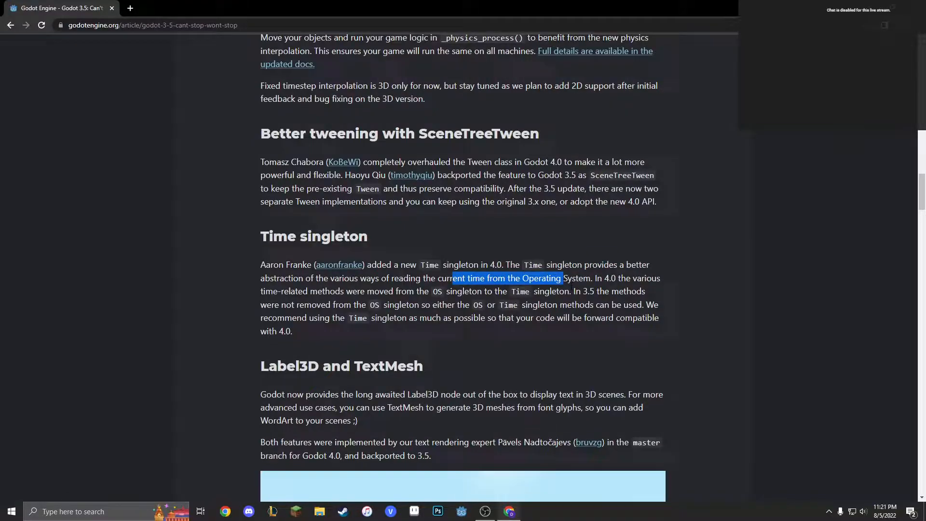
{"action": "scroll", "scroll_direction": "down", "scroll_amount": 3}
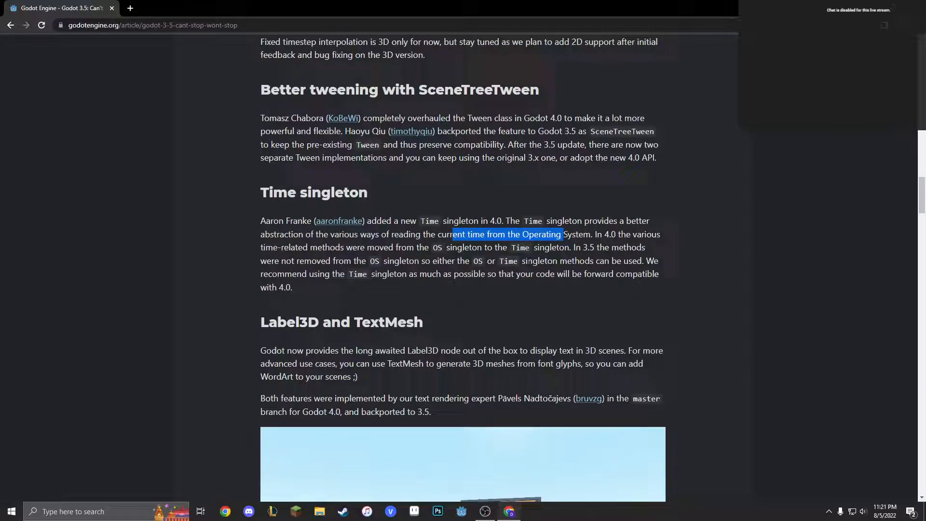
{"action": "scroll", "scroll_direction": "down", "scroll_amount": 3}
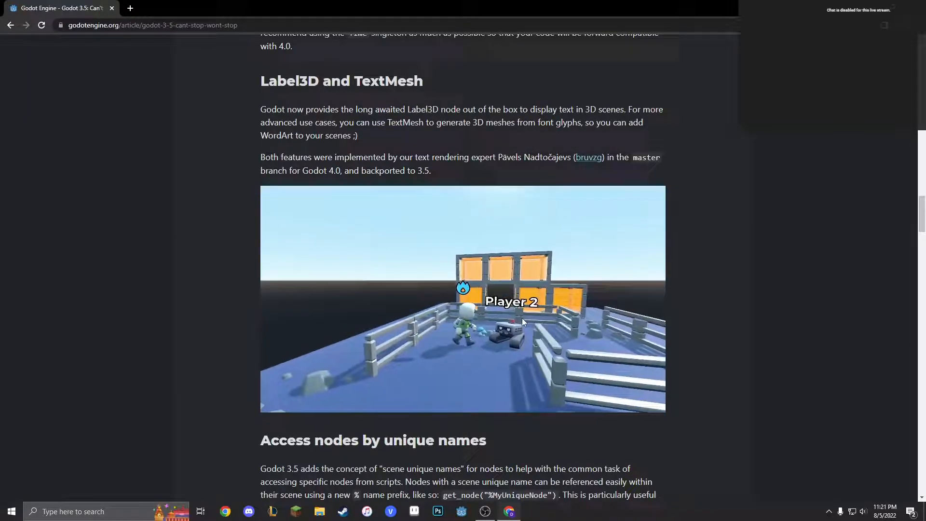
- Read the article's 3D text, occluder polygons and Android editor sections
{"action": "scroll", "scroll_direction": "down", "scroll_amount": 3}
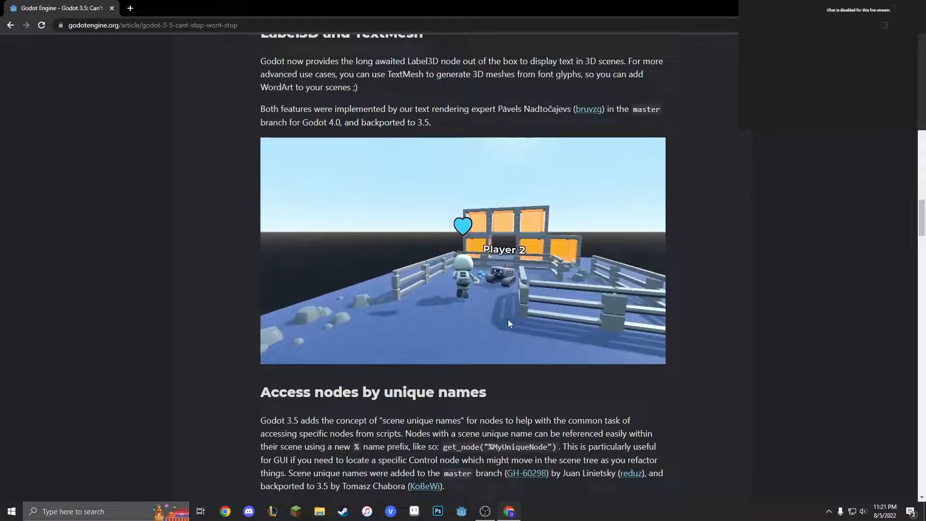
{"action": "scroll", "scroll_direction": "down", "scroll_amount": 3}
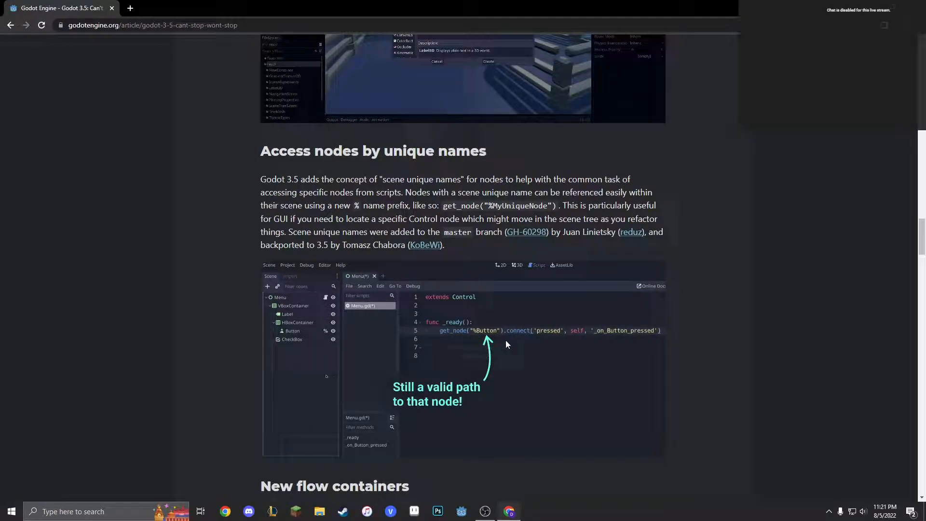
{"action": "scroll", "scroll_direction": "down", "scroll_amount": 3}
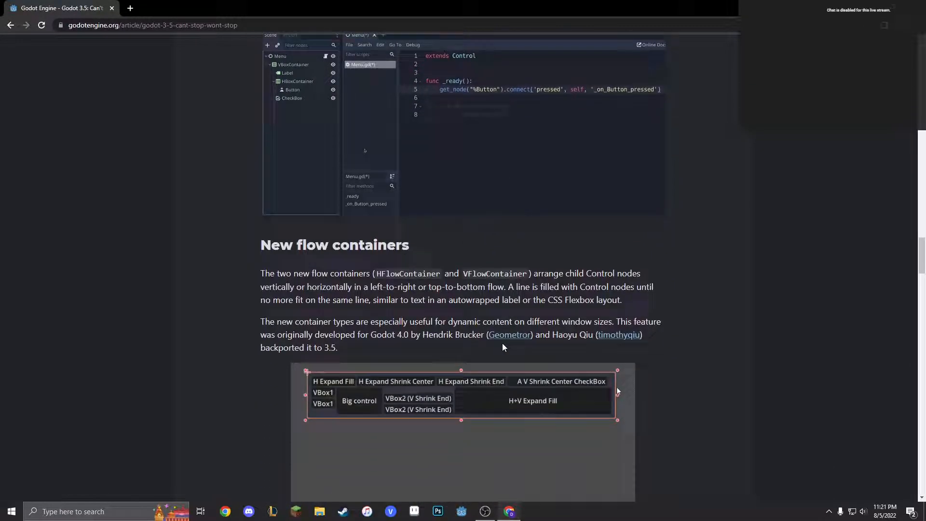
{"action": "right_click", "coordinate": [292, 90]}
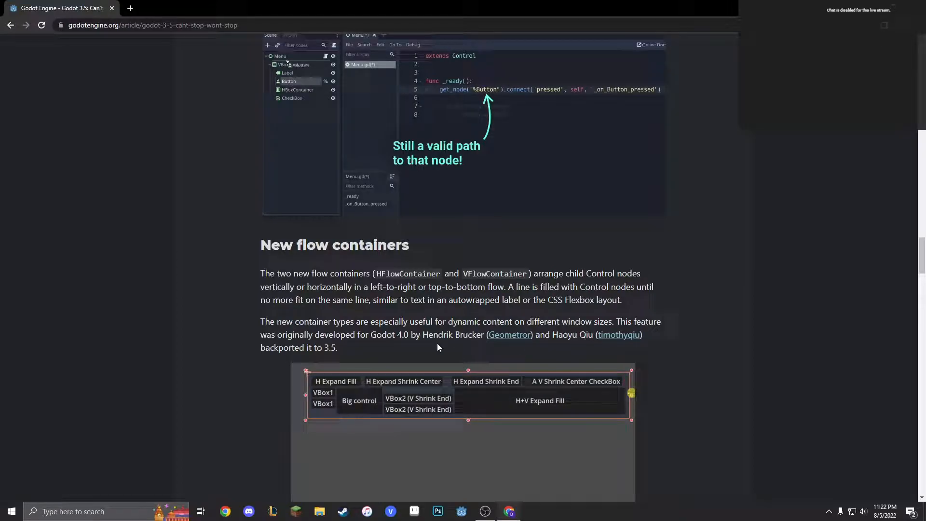
{"action": "scroll", "scroll_direction": "down", "scroll_amount": 3}
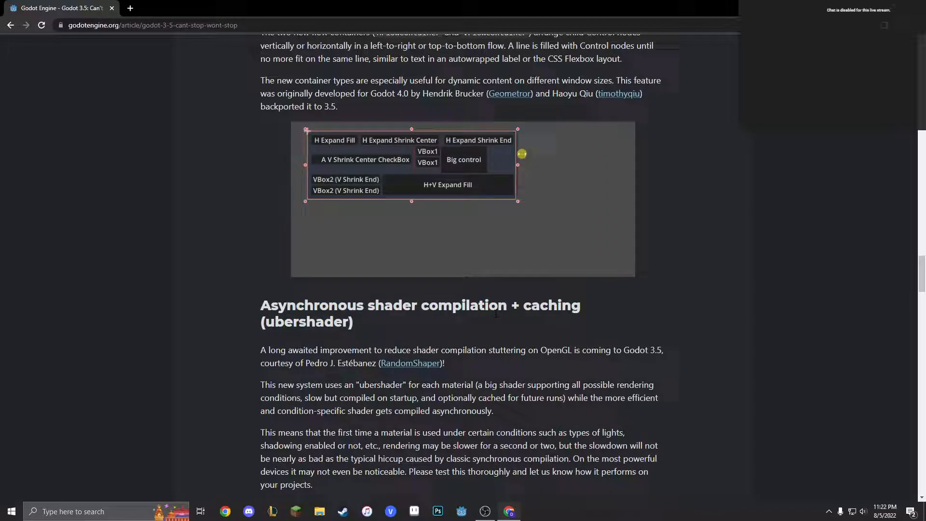
{"action": "scroll", "scroll_direction": "down", "scroll_amount": 3}
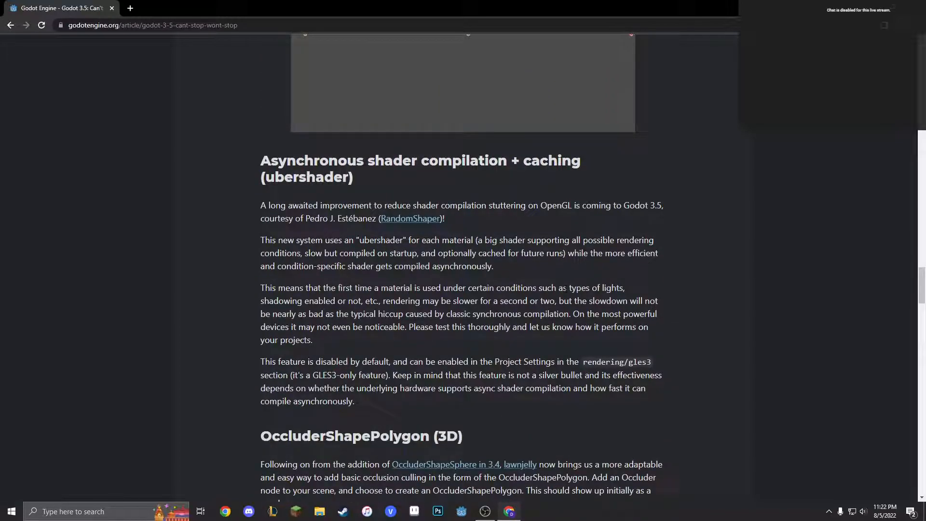
{"action": "scroll", "scroll_direction": "down", "scroll_amount": 3}
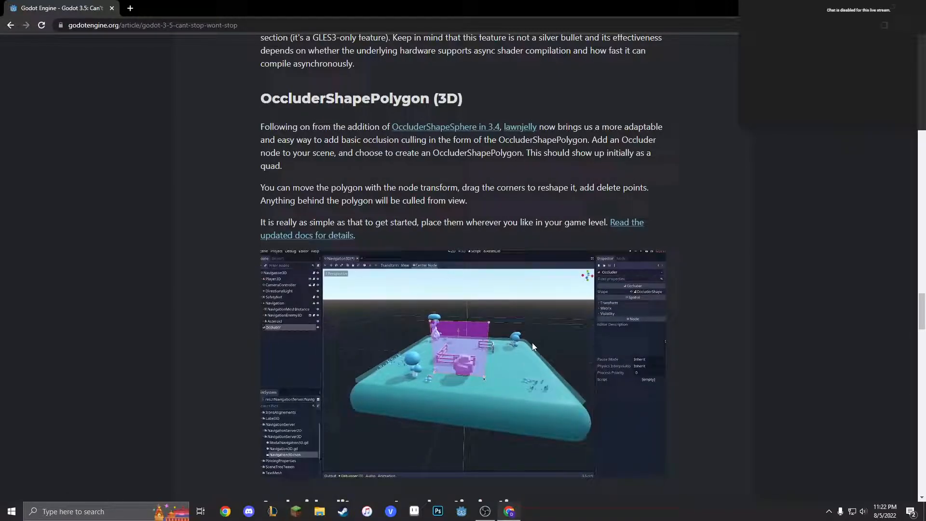
{"action": "scroll", "scroll_direction": "down", "scroll_amount": 3}
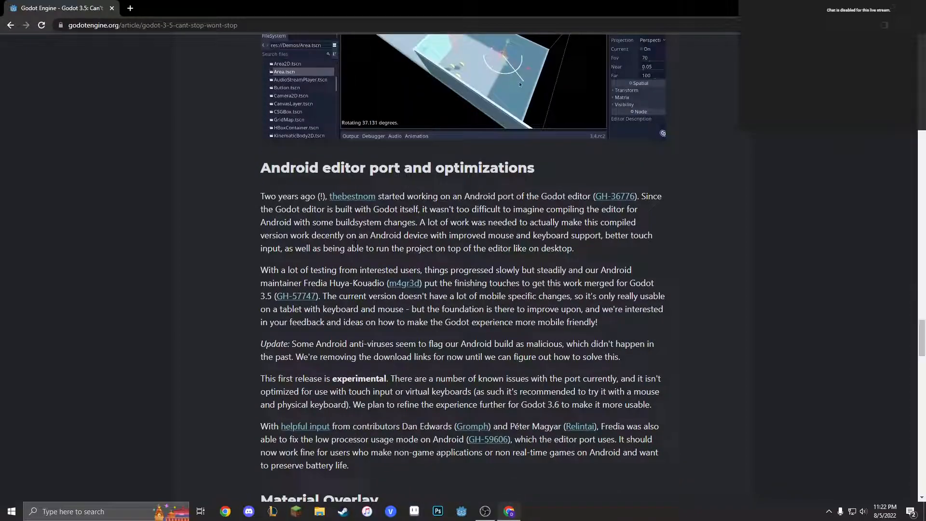
{"action": "scroll", "scroll_direction": "down", "scroll_amount": 3}
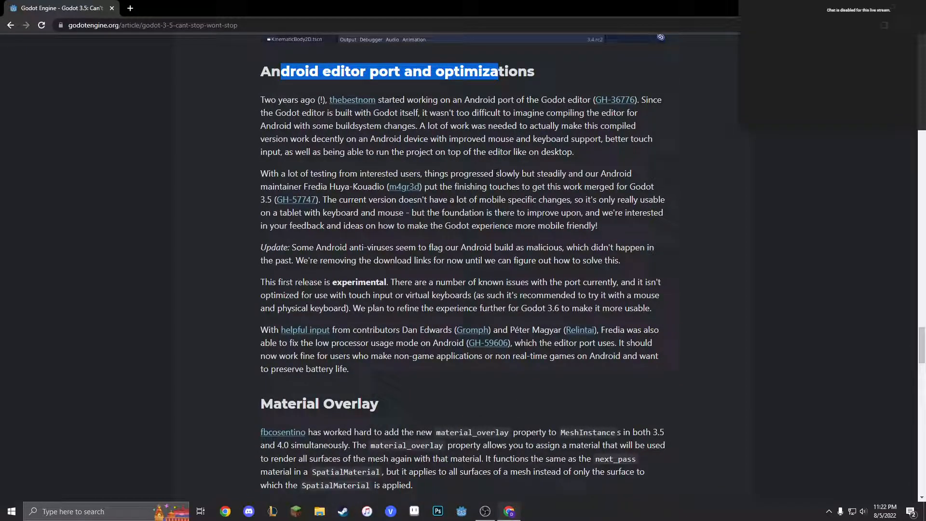
{"action": "scroll", "scroll_direction": "down", "scroll_amount": 3}
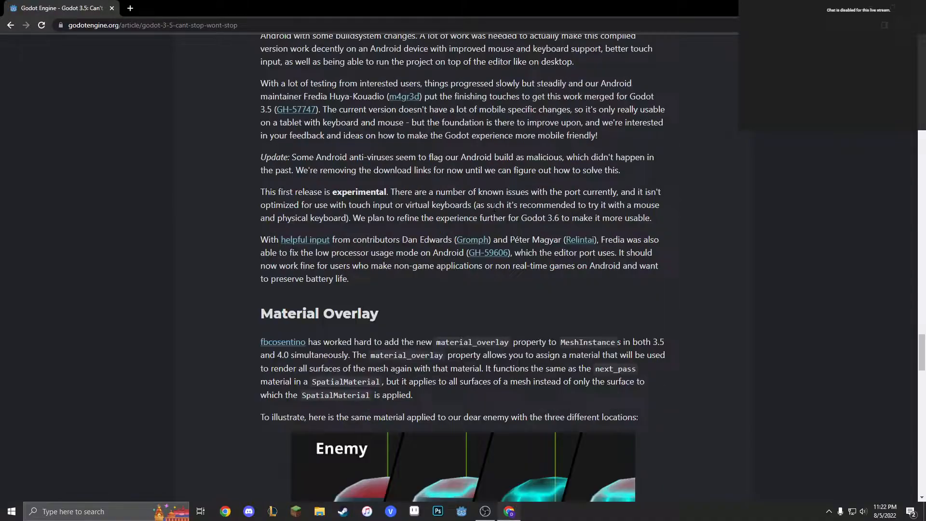
- Continue past material overlay and VCS UI to 'Hundreds of other improvements' and 'Known issues'
{"action": "scroll", "scroll_direction": "up", "scroll_amount": 3}
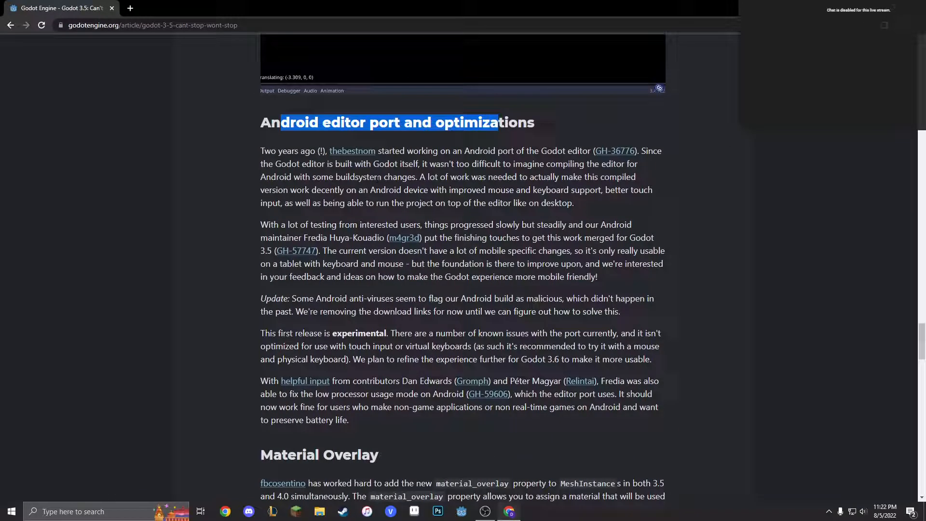
{"action": "scroll", "scroll_direction": "up", "scroll_amount": 3}
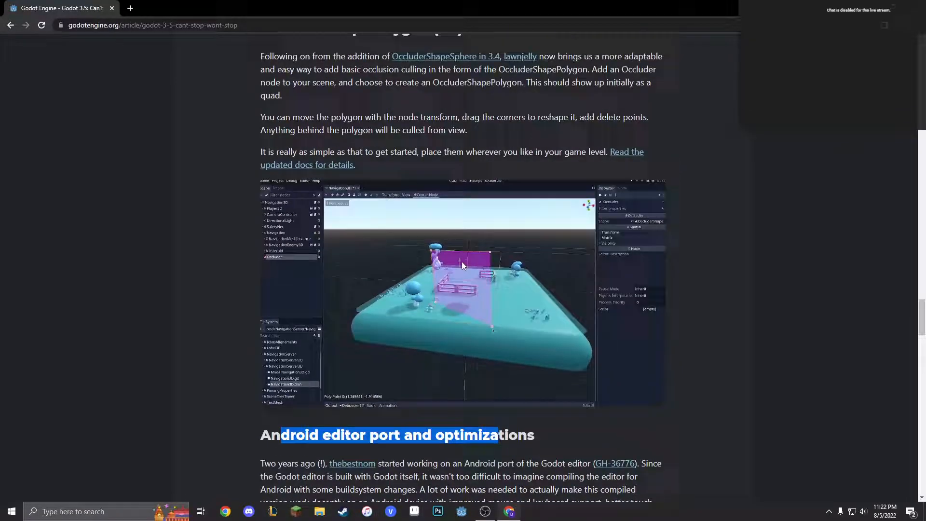
{"action": "scroll", "scroll_direction": "down", "scroll_amount": 3}
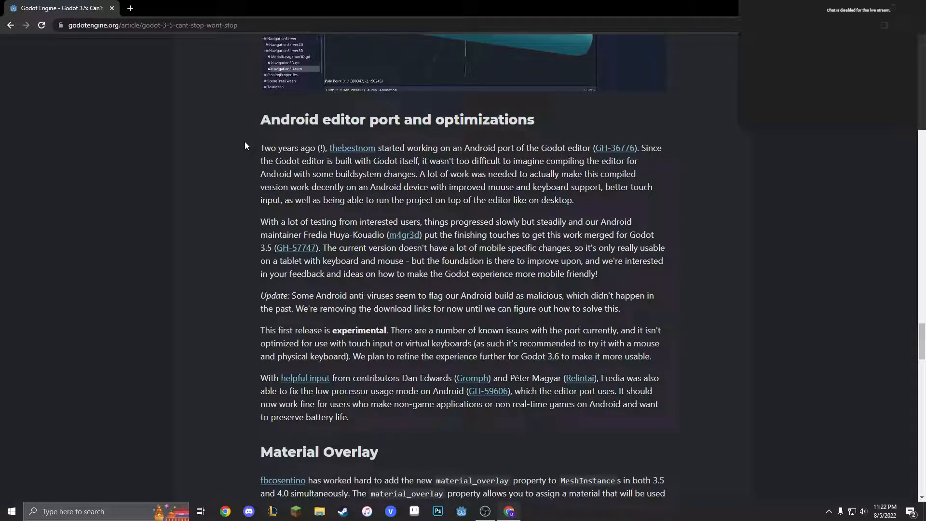
{"action": "scroll", "scroll_direction": "down", "scroll_amount": 3}
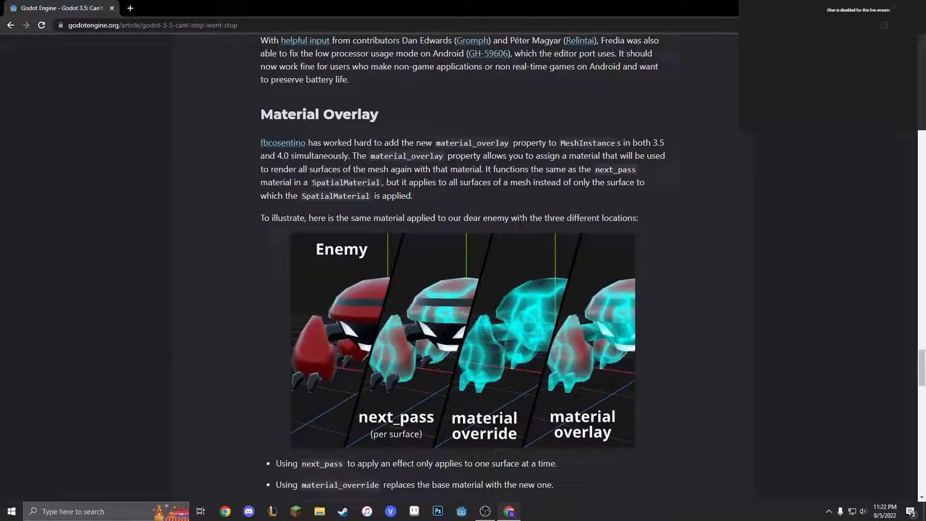
{"action": "mouse_move", "coordinate": [467, 272]}
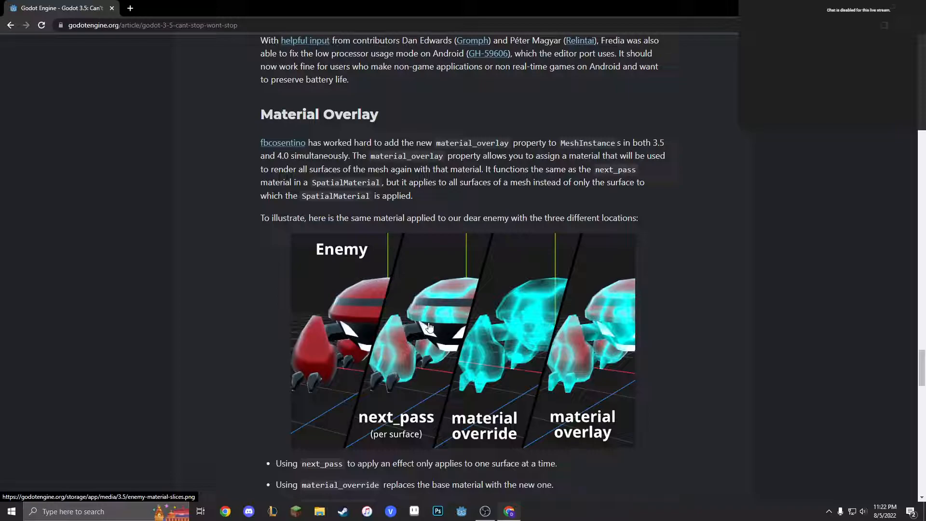
{"action": "mouse_move", "coordinate": [527, 365]}
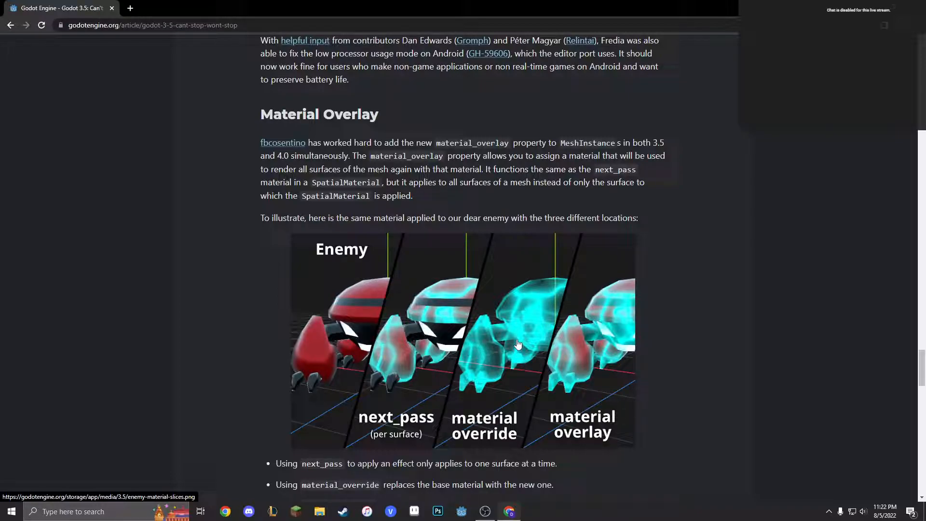
{"action": "scroll", "scroll_direction": "down", "scroll_amount": 3}
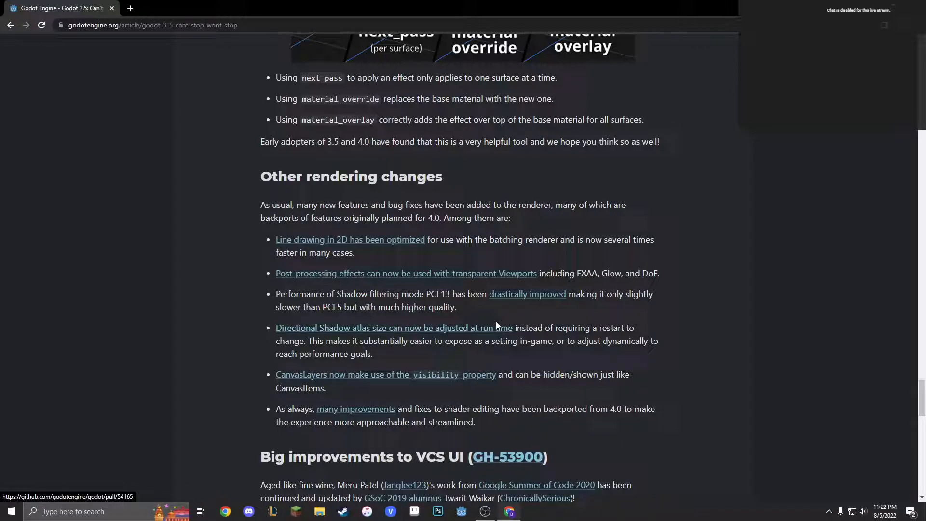
{"action": "scroll", "scroll_direction": "down", "scroll_amount": 3}
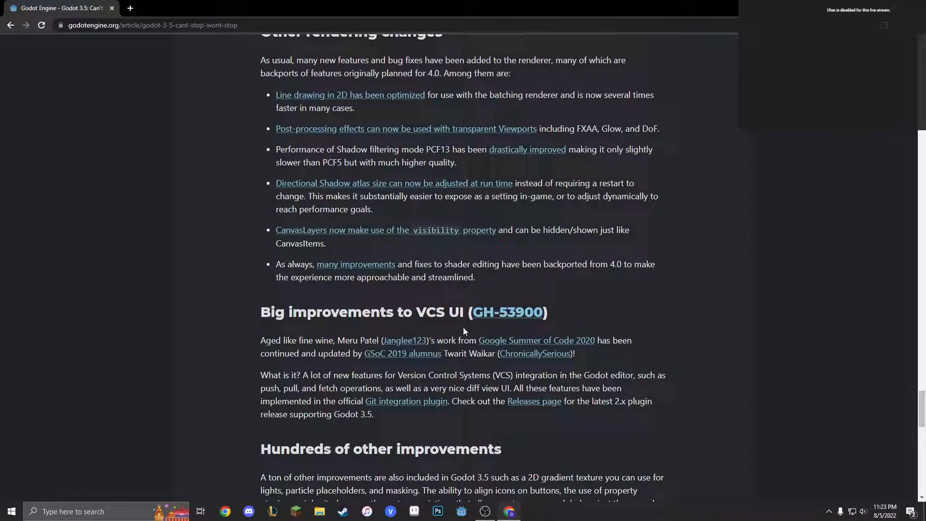
{"action": "scroll", "scroll_direction": "down", "scroll_amount": 3}
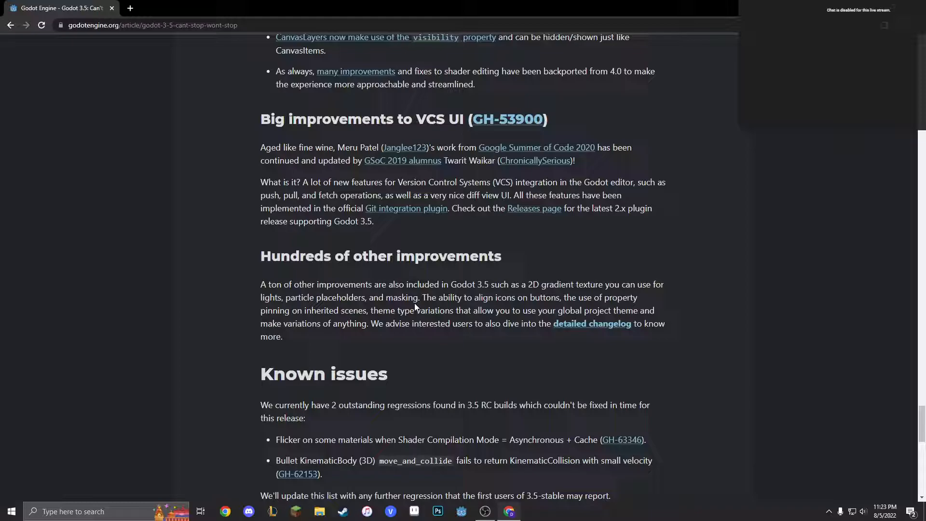
{"action": "mouse_move", "coordinate": [416, 278]}
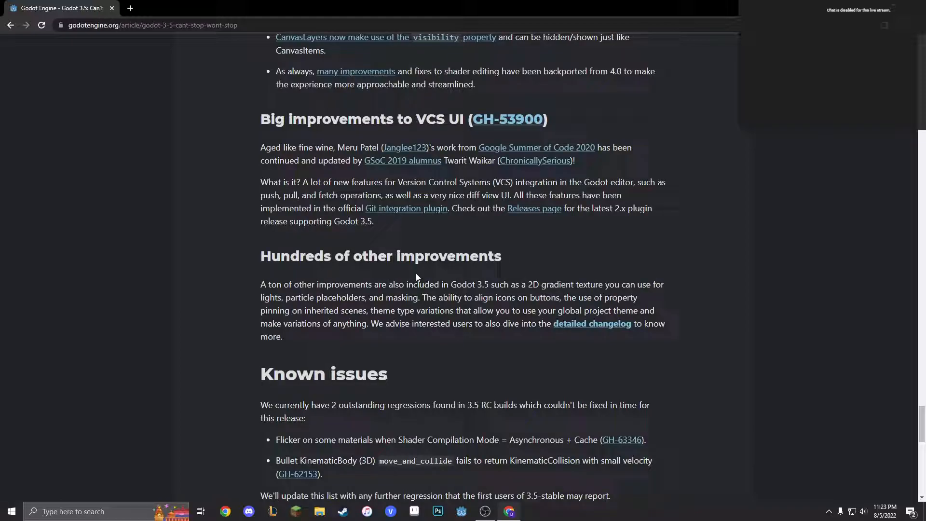
- Open the Godot 3.5-stable CHANGELOG.md and read the Added Editor, GDNative and GUI entries
{"action": "left_click", "coordinate": [592, 323]}
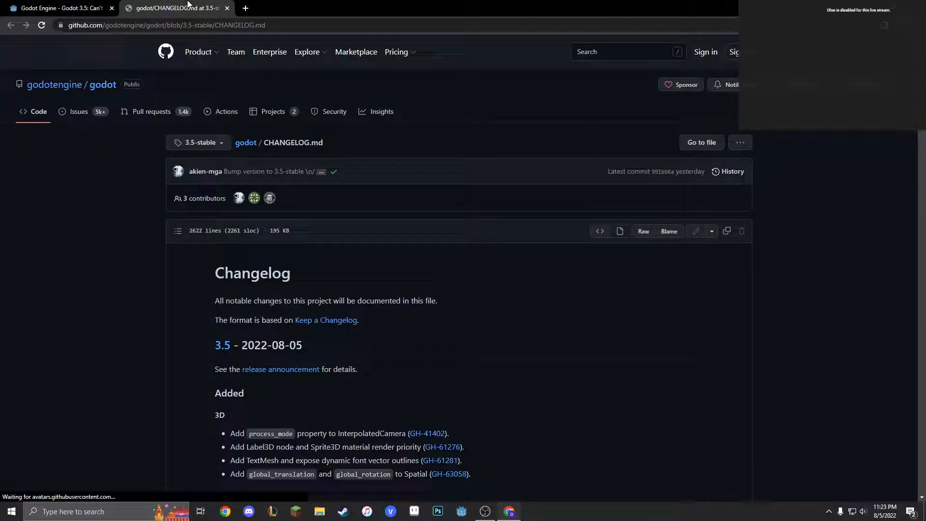
{"action": "scroll", "scroll_direction": "down", "scroll_amount": 3}
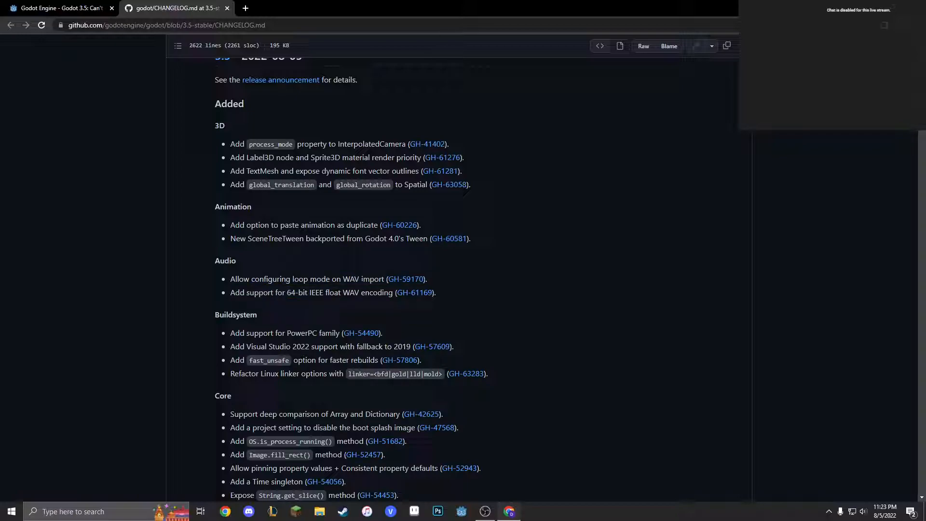
{"action": "mouse_move", "coordinate": [355, 289]}
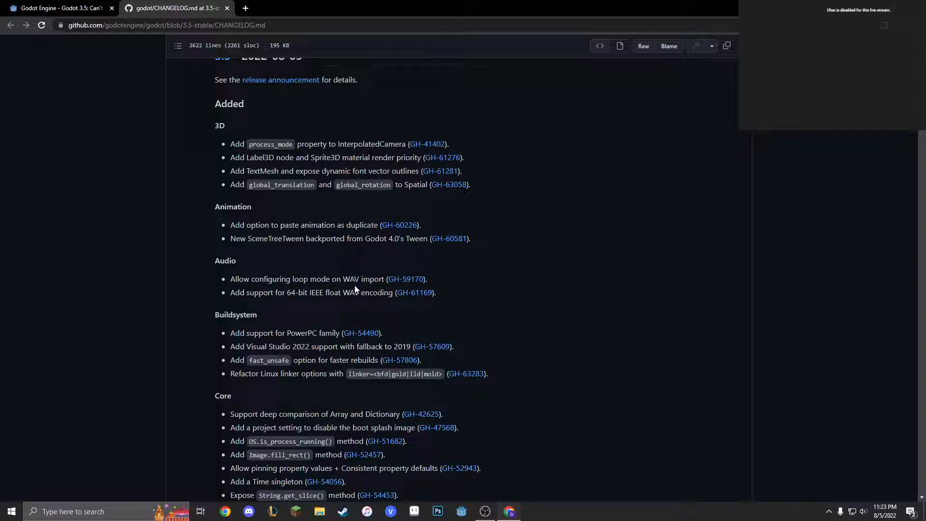
{"action": "scroll", "scroll_direction": "down", "scroll_amount": 3}
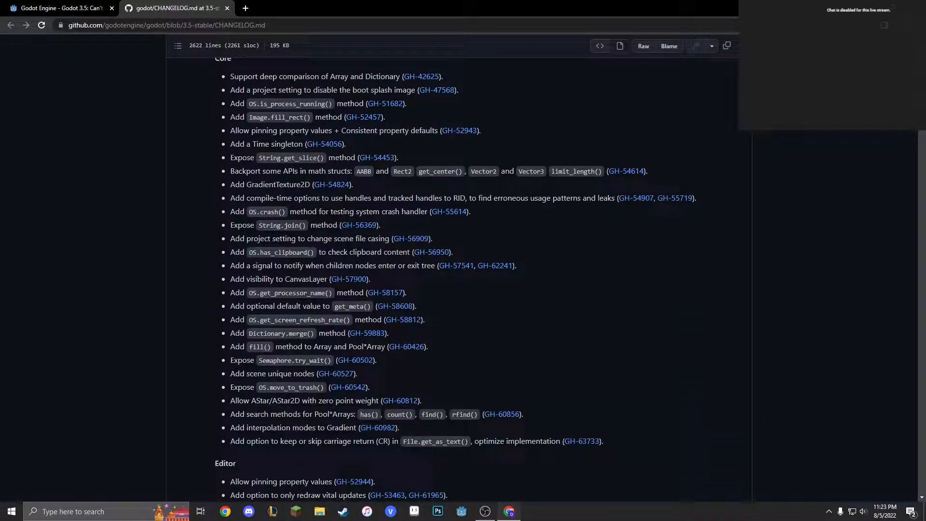
{"action": "scroll", "scroll_direction": "down", "scroll_amount": 3}
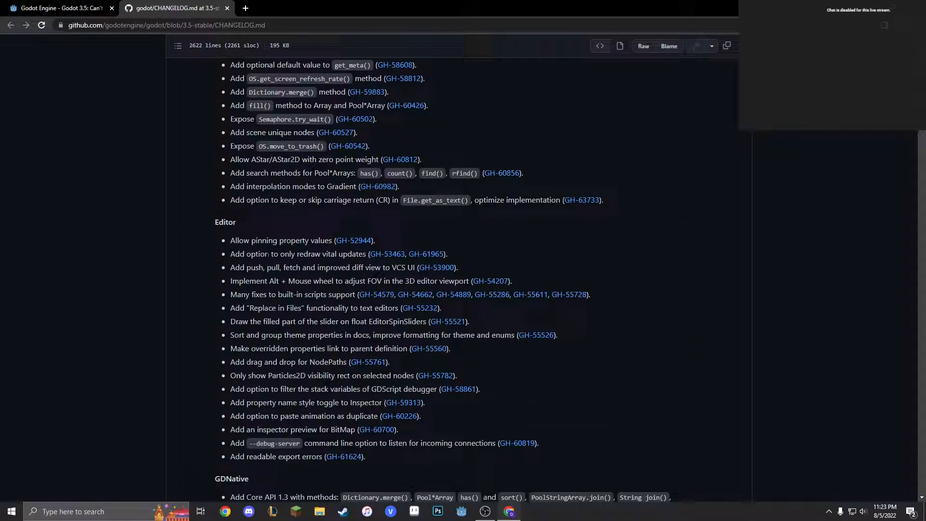
{"action": "scroll", "scroll_direction": "down", "scroll_amount": 3}
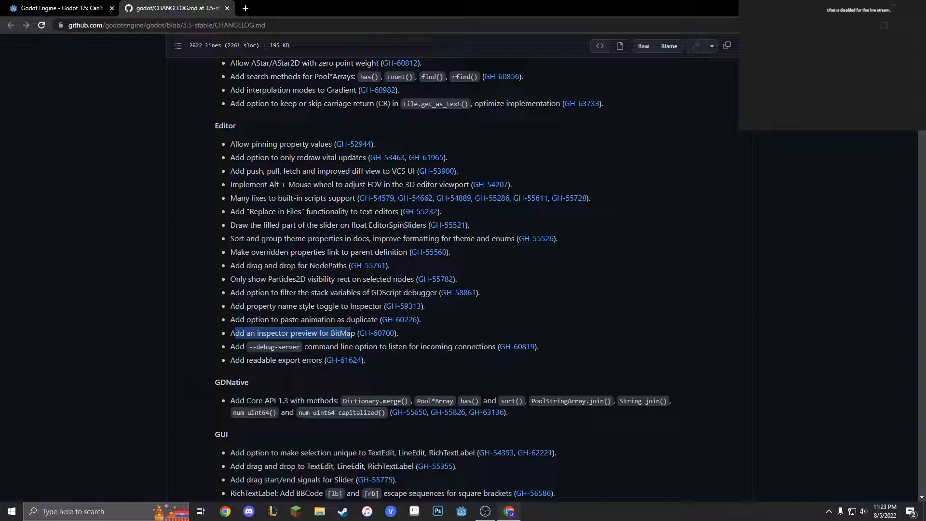
{"action": "mouse_move", "coordinate": [374, 334]}
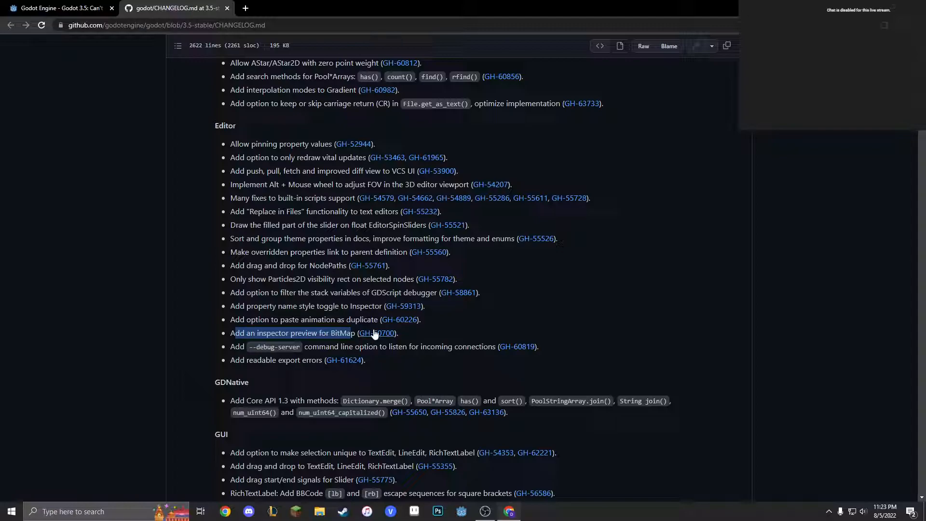
{"action": "scroll", "scroll_direction": "down", "scroll_amount": 3}
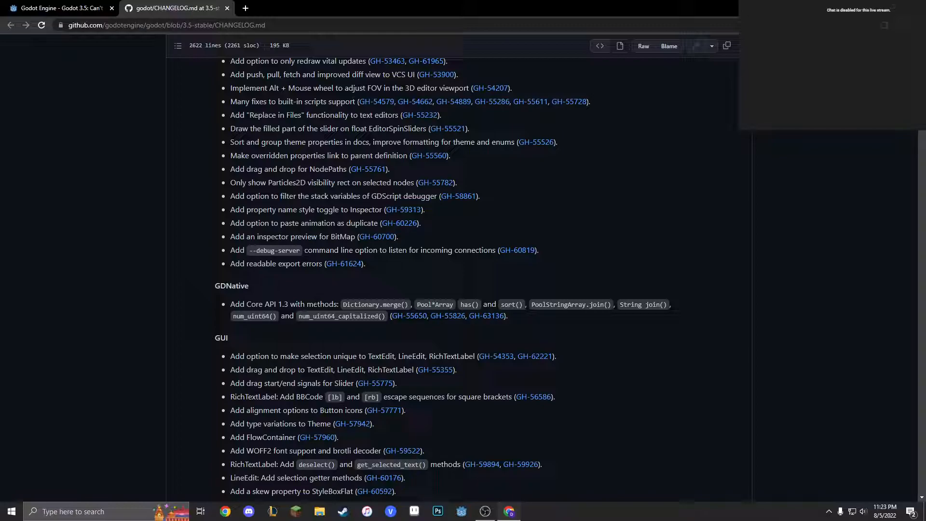
{"action": "mouse_move", "coordinate": [316, 301]}
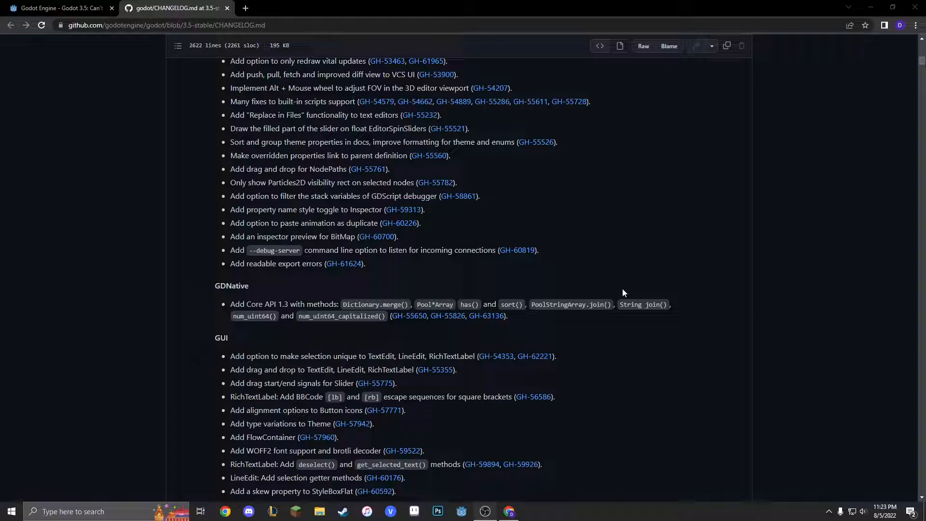
- Scroll the changelog through Input, Physics, Porting, Rendering, Shaders and XR to Changed
{"action": "scroll", "scroll_direction": "down", "scroll_amount": 3}
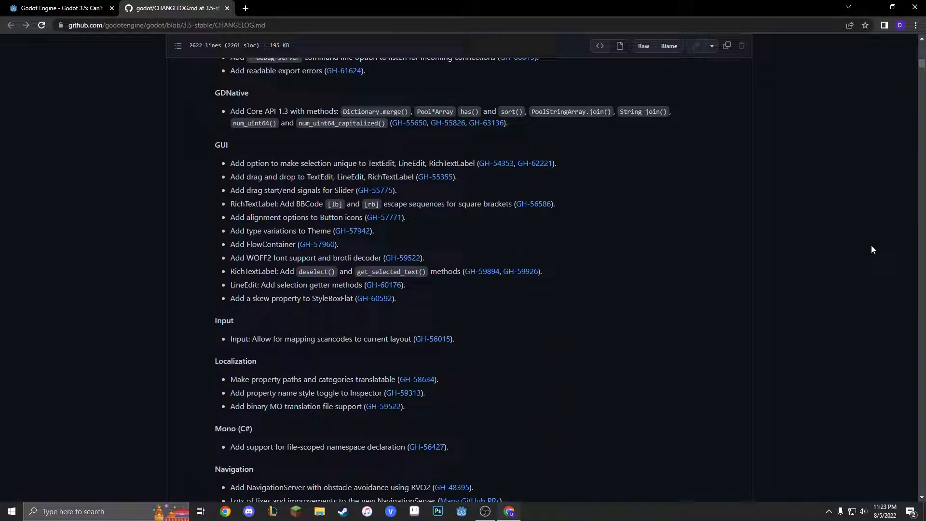
{"action": "scroll", "scroll_direction": "down", "scroll_amount": 3}
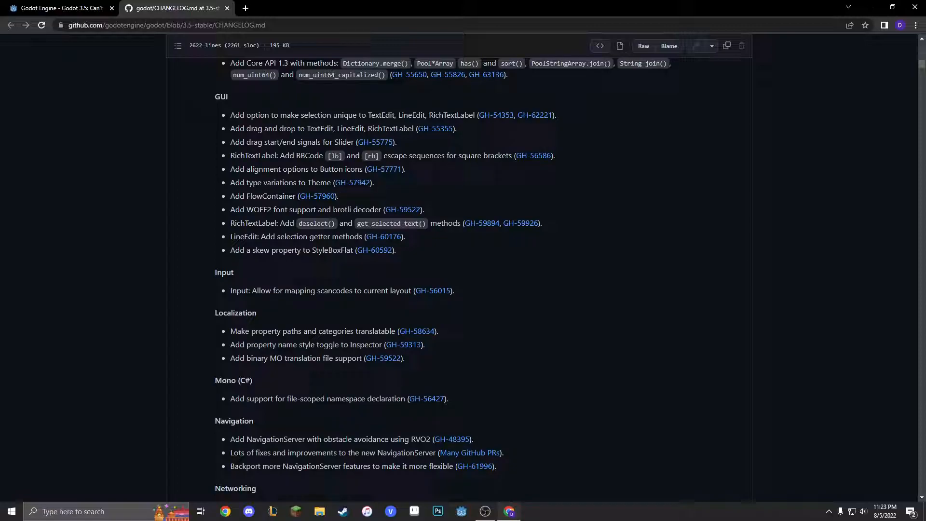
{"action": "scroll", "scroll_direction": "down", "scroll_amount": 3}
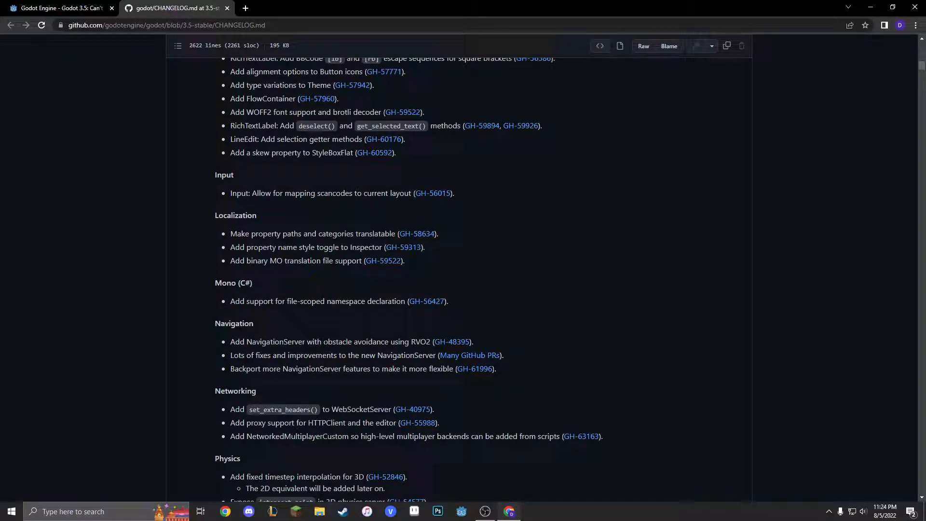
{"action": "scroll", "scroll_direction": "down", "scroll_amount": 3}
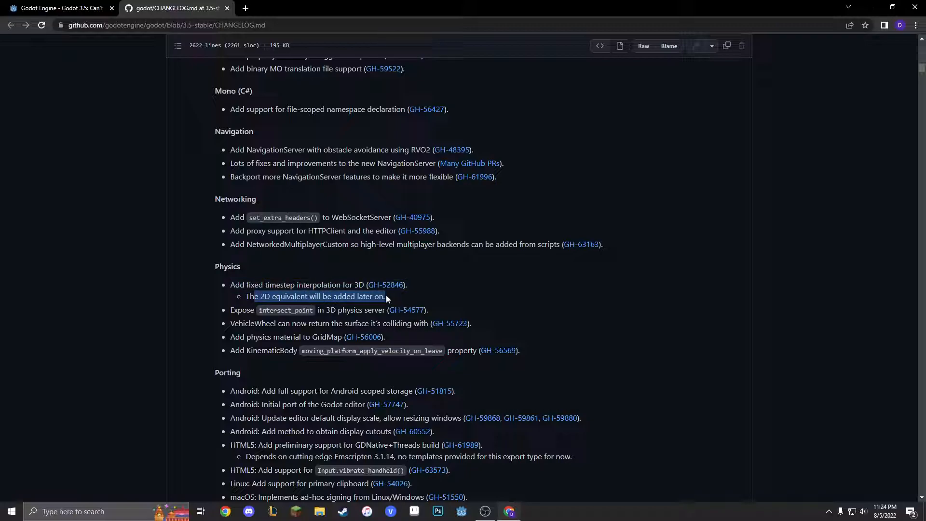
{"action": "scroll", "scroll_direction": "down", "scroll_amount": 3}
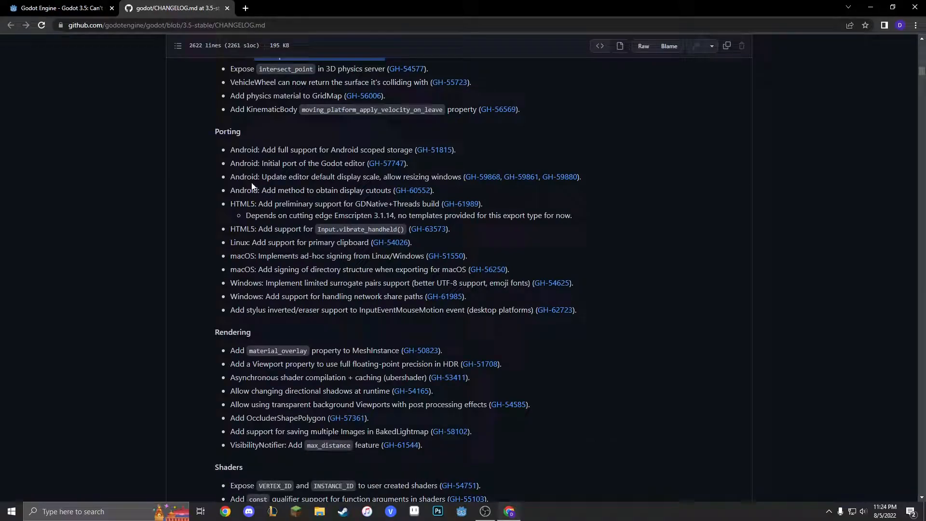
{"action": "mouse_move", "coordinate": [316, 306]}
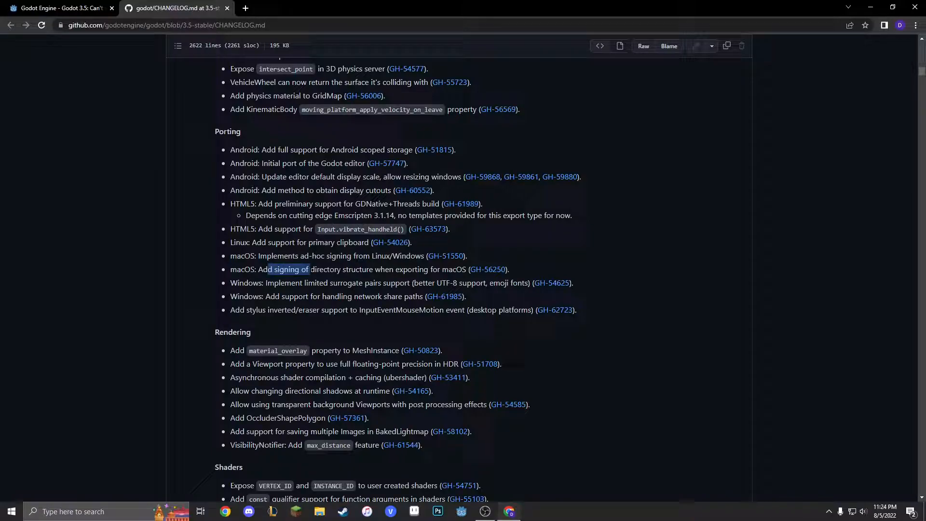
{"action": "scroll", "scroll_direction": "down", "scroll_amount": 3}
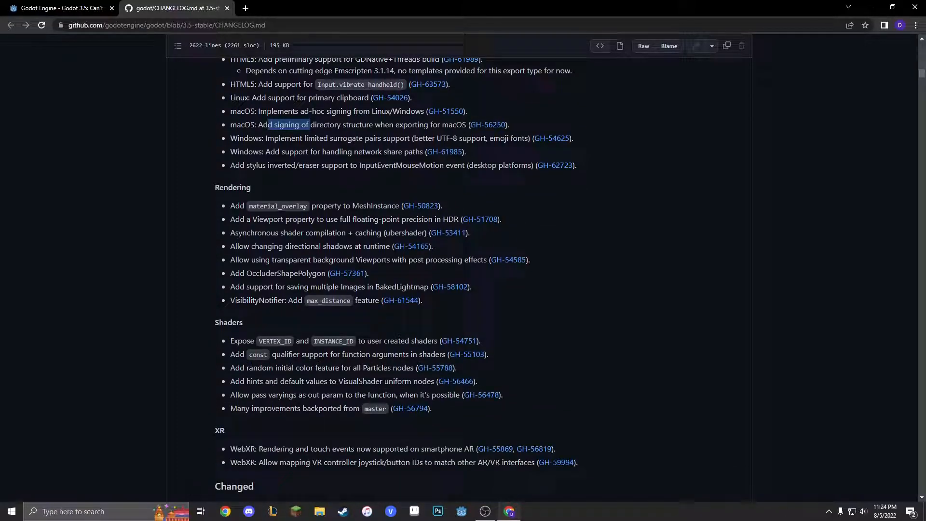
{"action": "scroll", "scroll_direction": "down", "scroll_amount": 3}
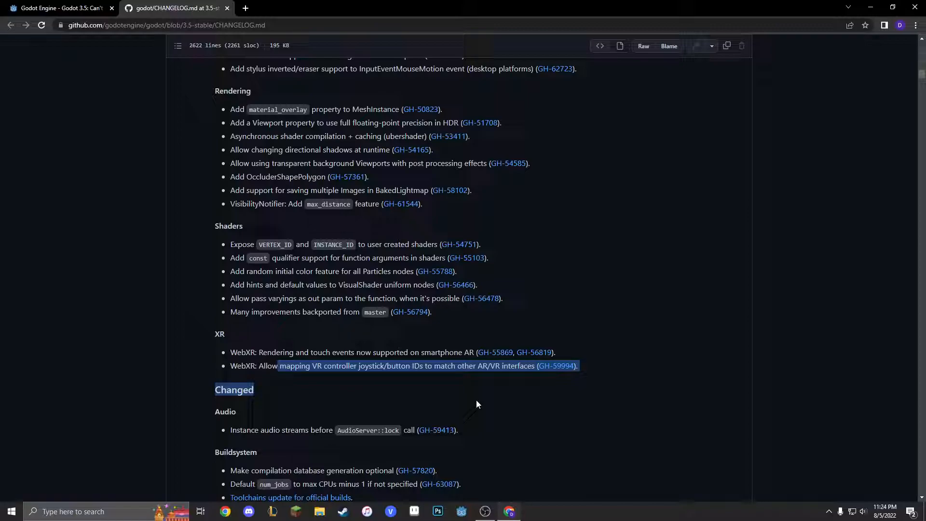
- Scroll the changelog down into the Removed entries, clearing a stray text selection
{"action": "scroll", "scroll_direction": "down", "scroll_amount": 3}
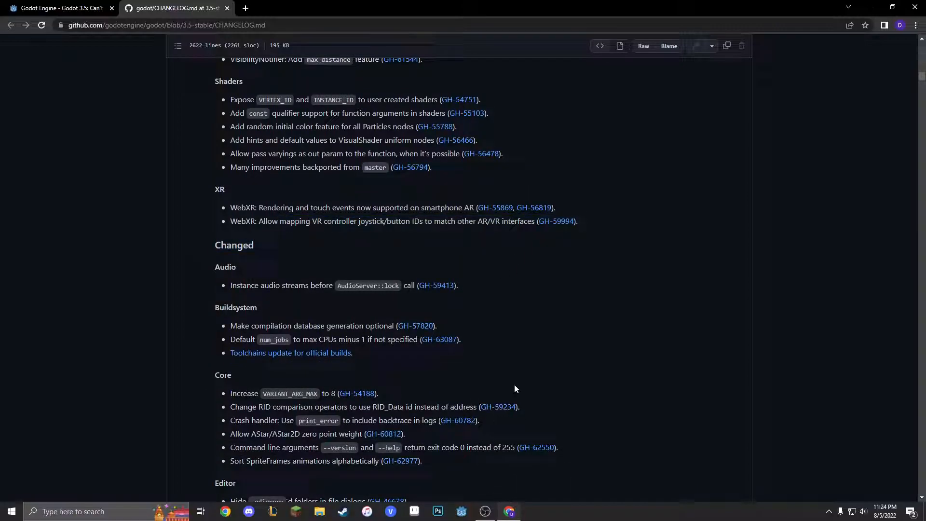
{"action": "scroll", "scroll_direction": "down", "scroll_amount": 3}
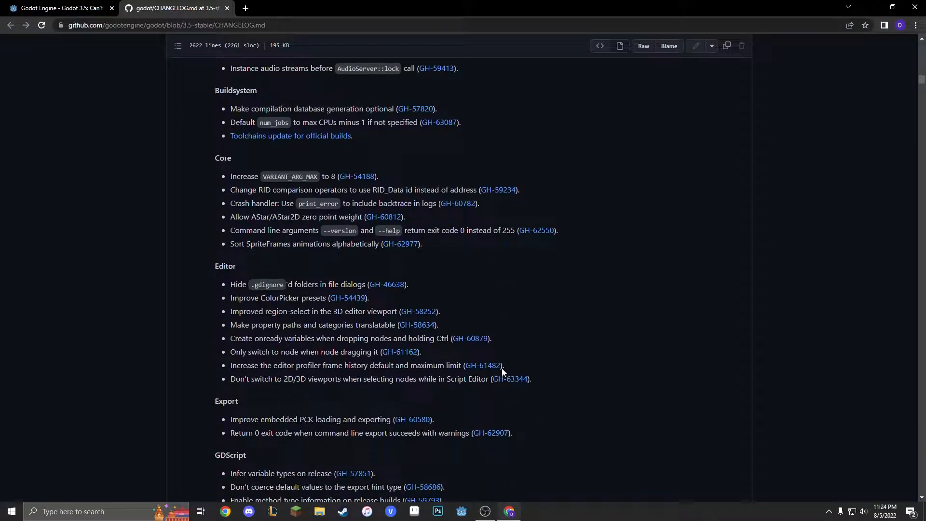
{"action": "scroll", "scroll_direction": "up", "scroll_amount": 3}
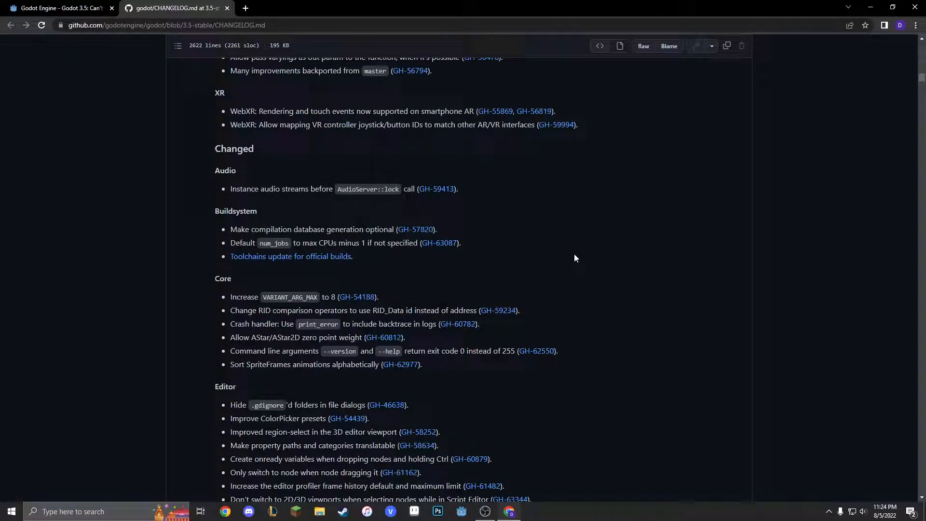
{"action": "scroll", "scroll_direction": "up", "scroll_amount": 3}
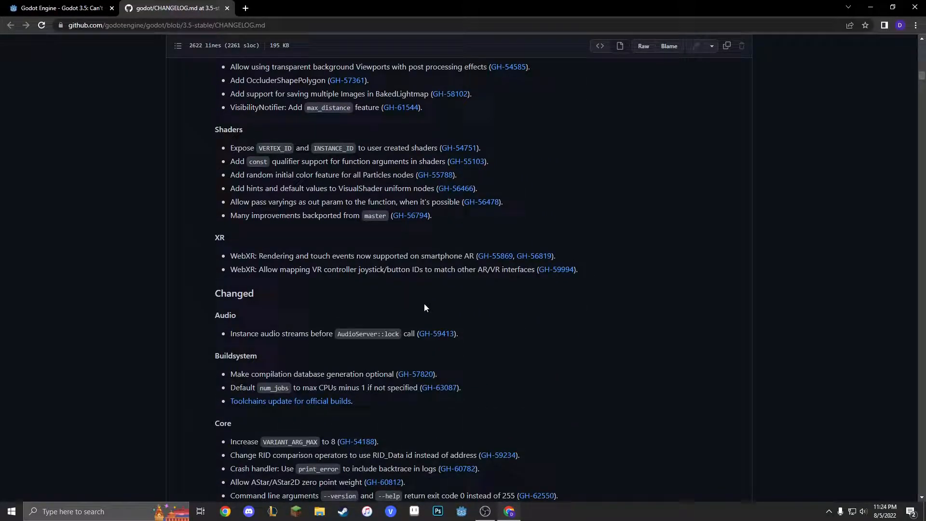
{"action": "scroll", "scroll_direction": "up", "scroll_amount": 3}
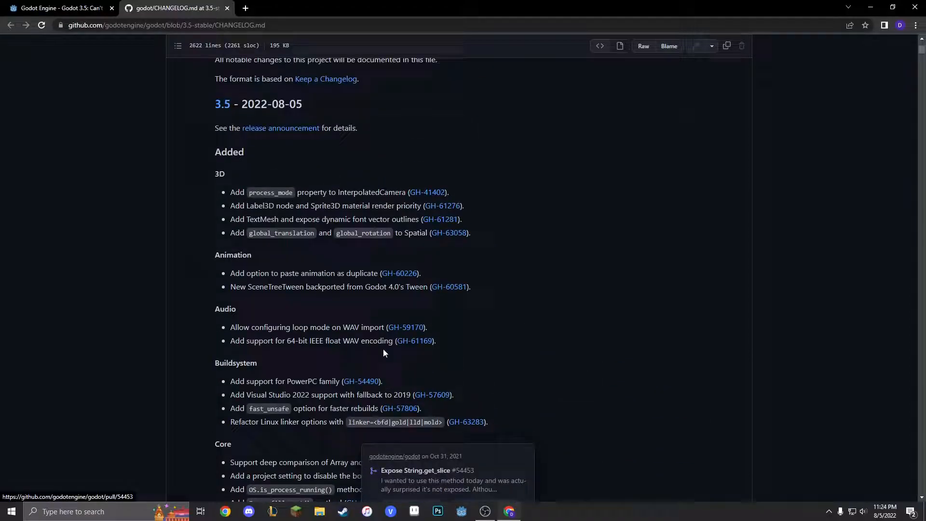
{"action": "scroll", "scroll_direction": "down", "scroll_amount": 3}
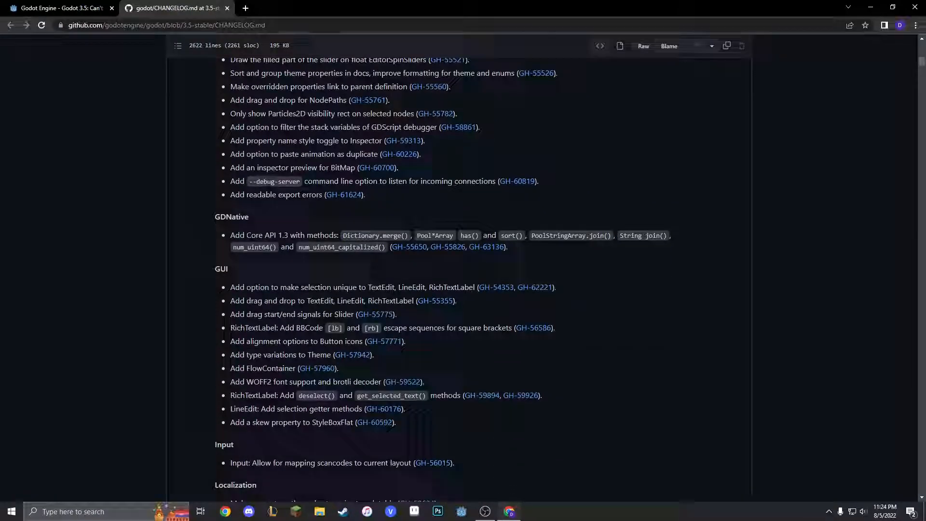
{"action": "scroll", "scroll_direction": "down", "scroll_amount": 3}
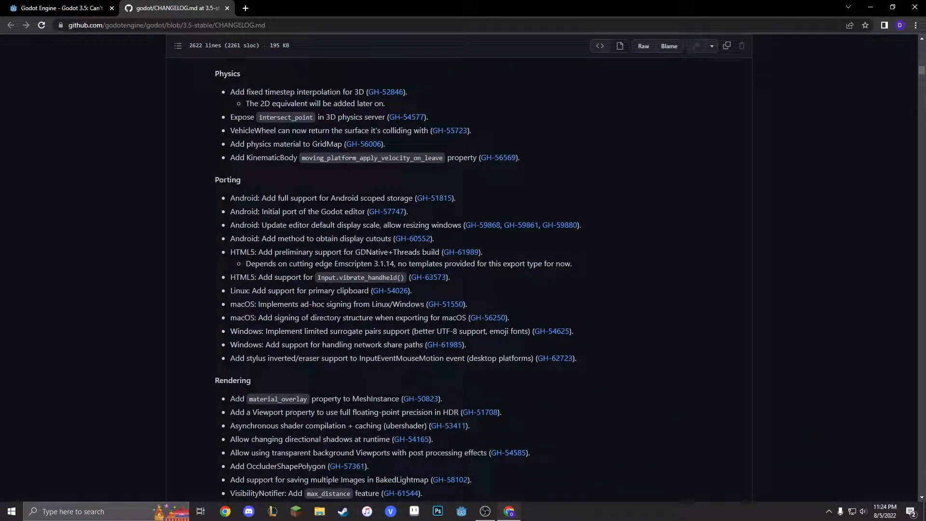
{"action": "scroll", "scroll_direction": "down", "scroll_amount": 3}
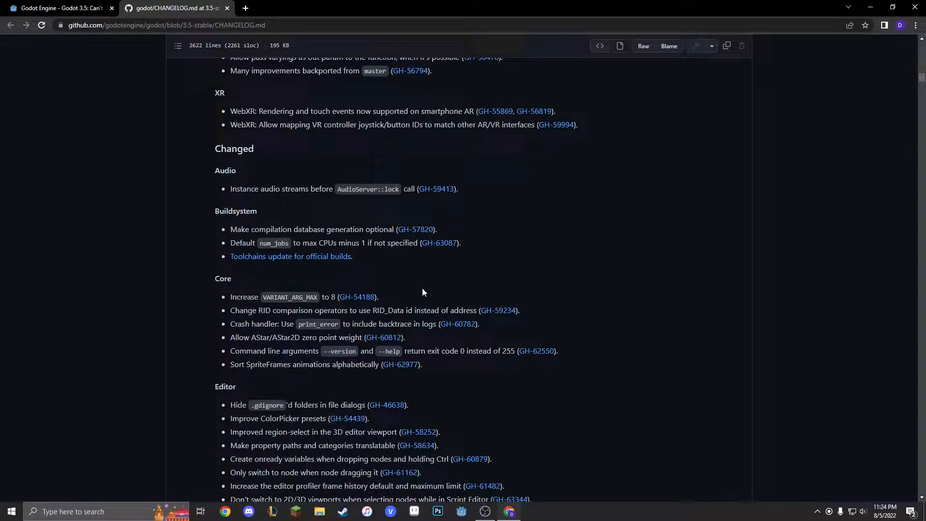
{"action": "mouse_move", "coordinate": [414, 293]}
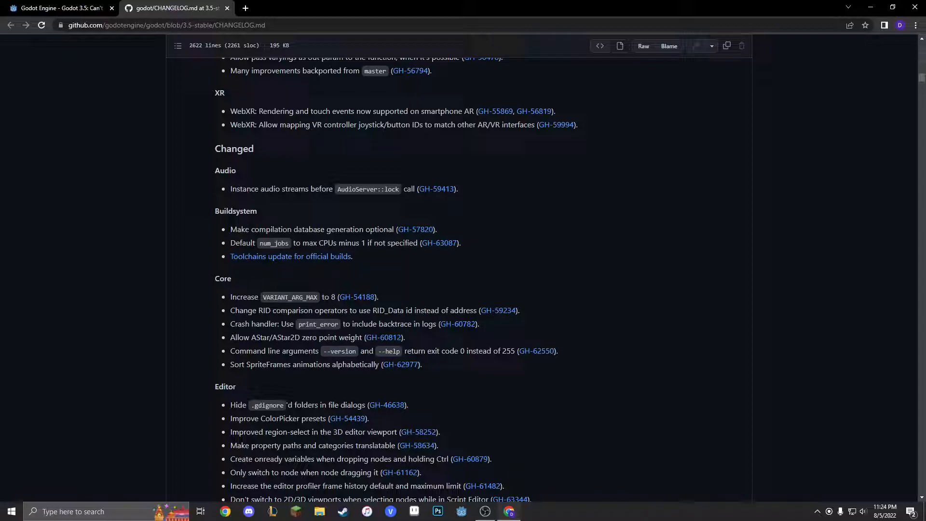
{"action": "scroll", "scroll_direction": "down", "scroll_amount": 3}
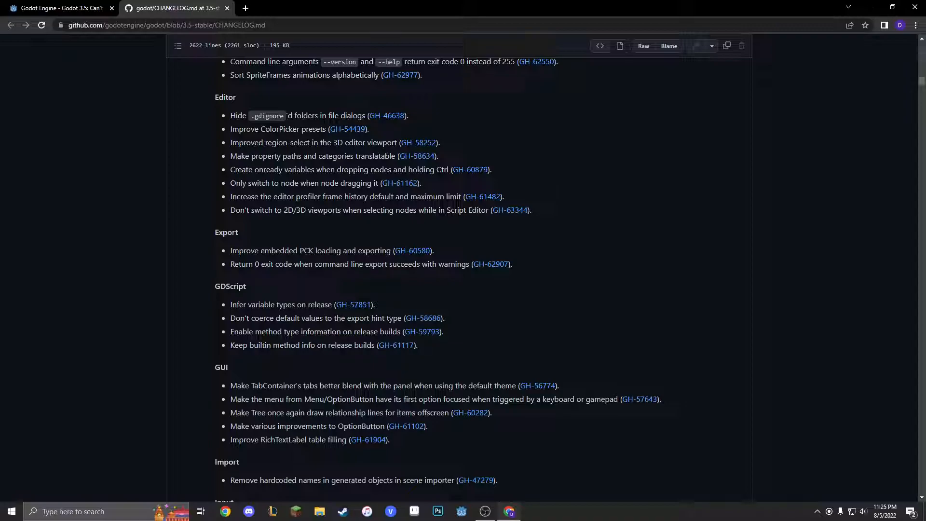
{"action": "scroll", "scroll_direction": "down", "scroll_amount": 3}
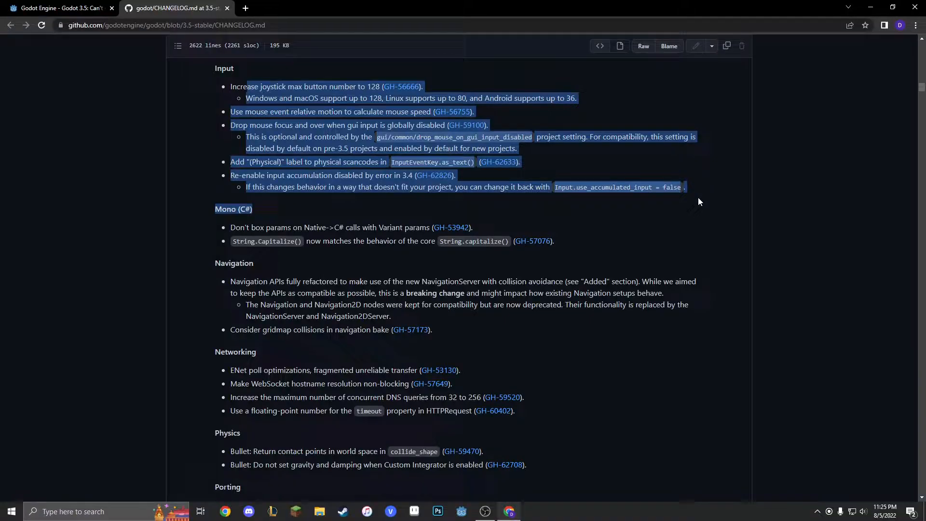
{"action": "left_click", "coordinate": [699, 202]}
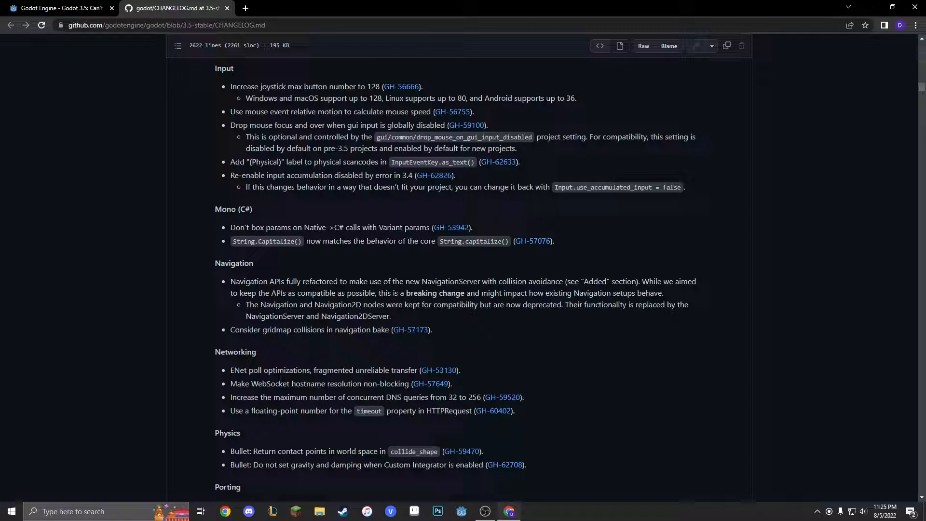
- Read the Fixed entries, then return to the Godot 3.5 release article tab
{"action": "scroll", "scroll_direction": "down", "scroll_amount": 3}
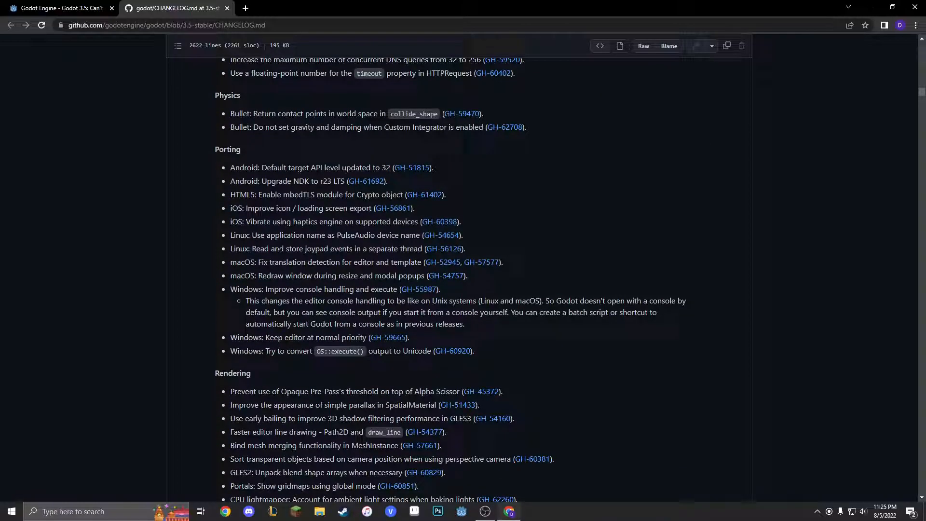
{"action": "scroll", "scroll_direction": "down", "scroll_amount": 3}
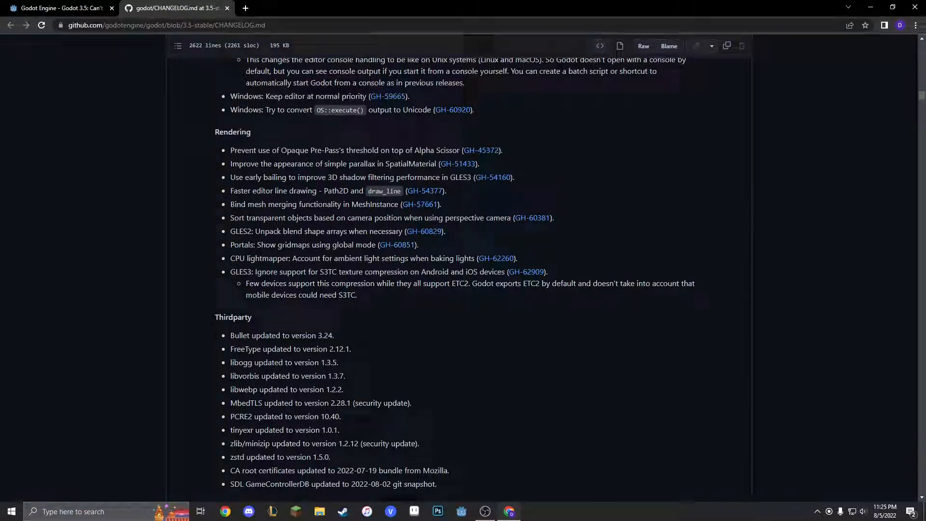
{"action": "scroll", "scroll_direction": "down", "scroll_amount": 3}
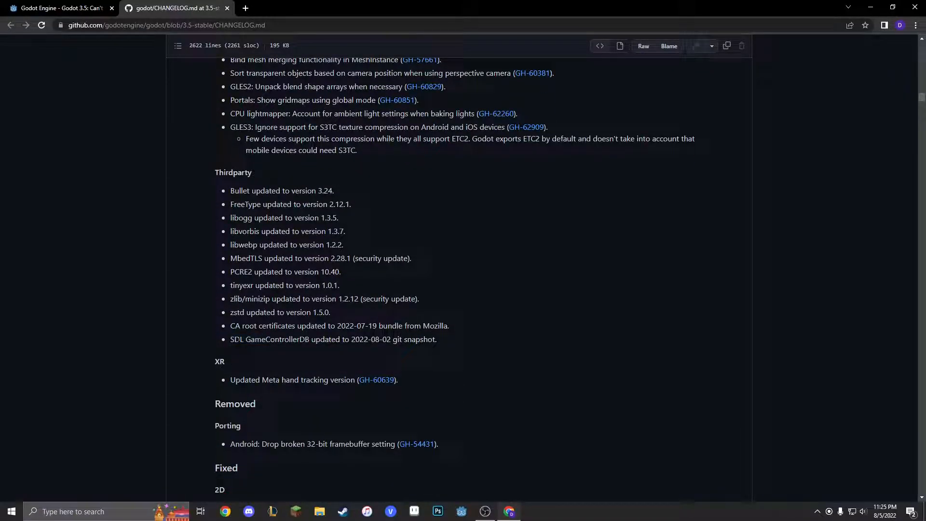
{"action": "scroll", "scroll_direction": "down", "scroll_amount": 3}
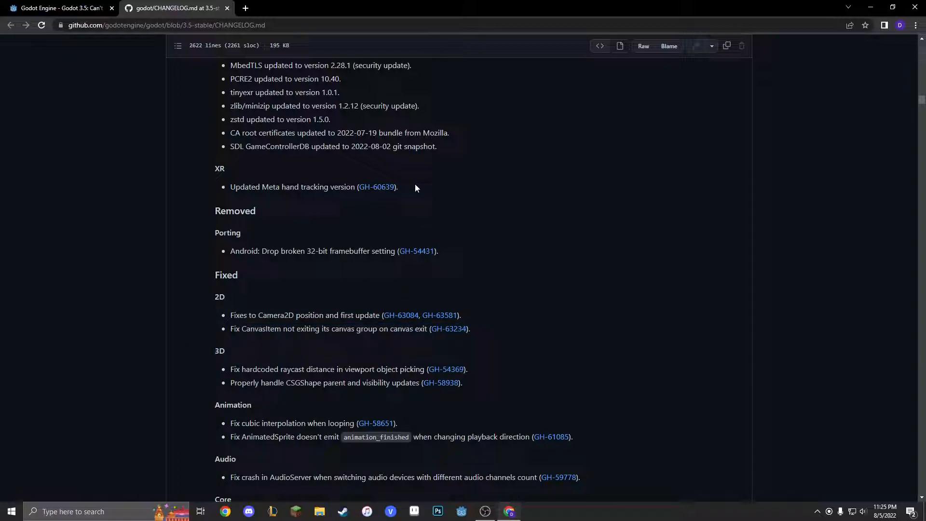
{"action": "mouse_move", "coordinate": [319, 343]}
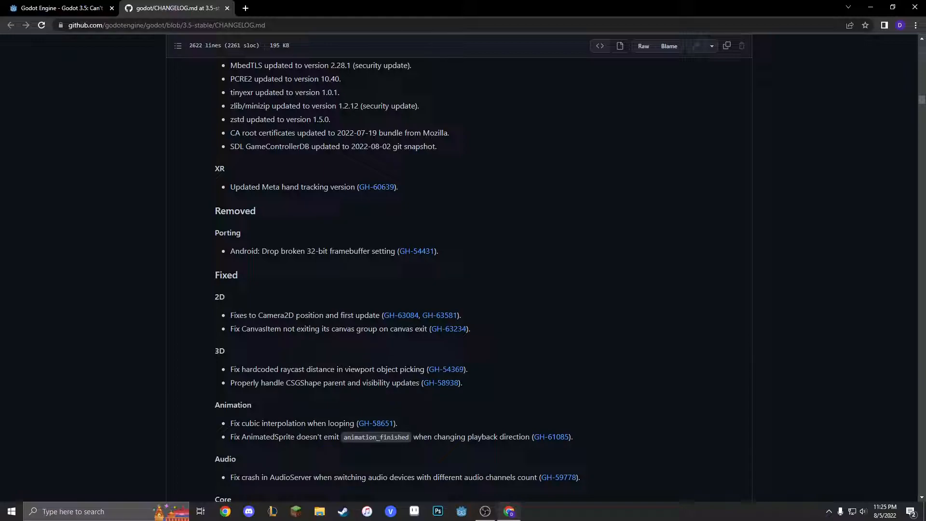
{"action": "scroll", "scroll_direction": "down", "scroll_amount": 3}
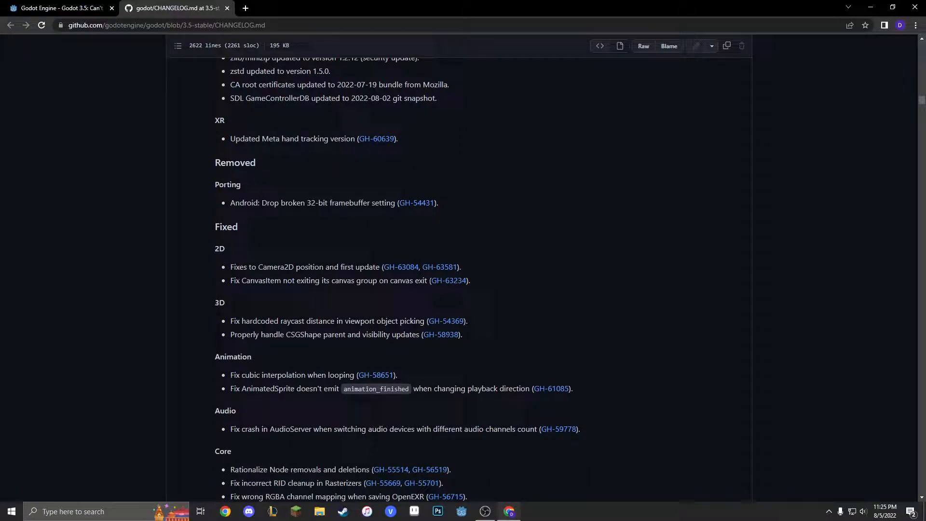
{"action": "scroll", "scroll_direction": "down", "scroll_amount": 3}
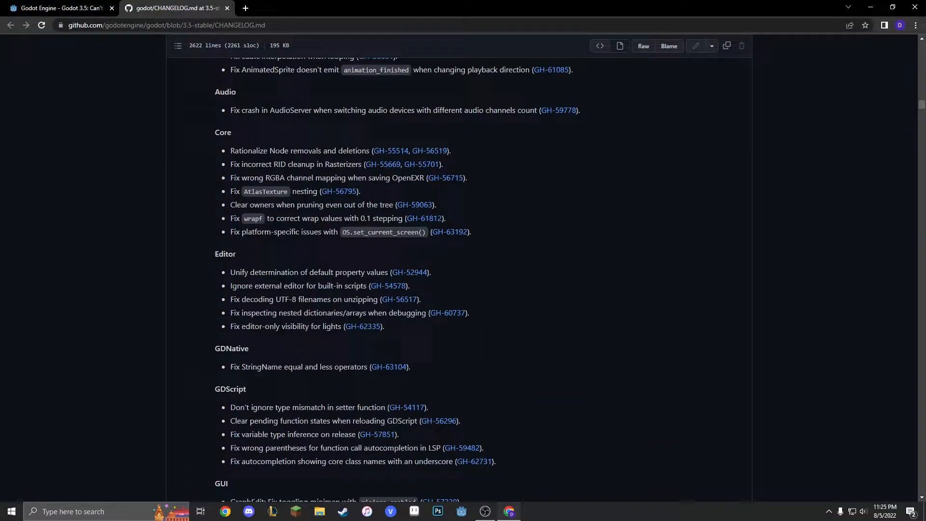
{"action": "scroll", "scroll_direction": "down", "scroll_amount": 3}
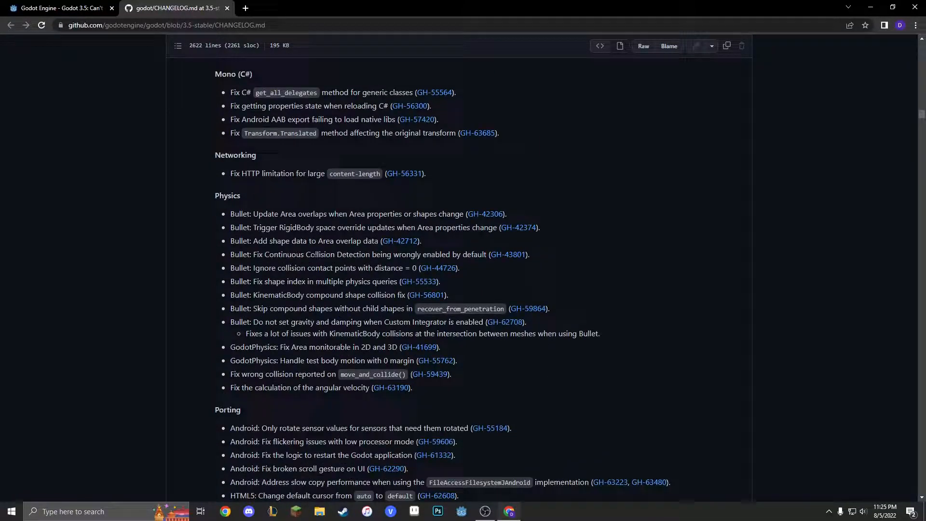
{"action": "left_click", "coordinate": [59, 8]}
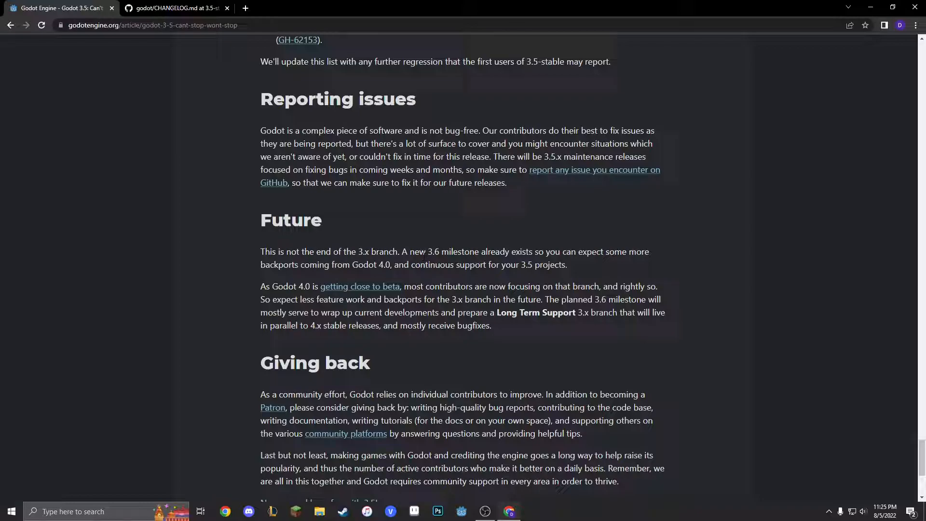
{"action": "mouse_move", "coordinate": [660, 276]}
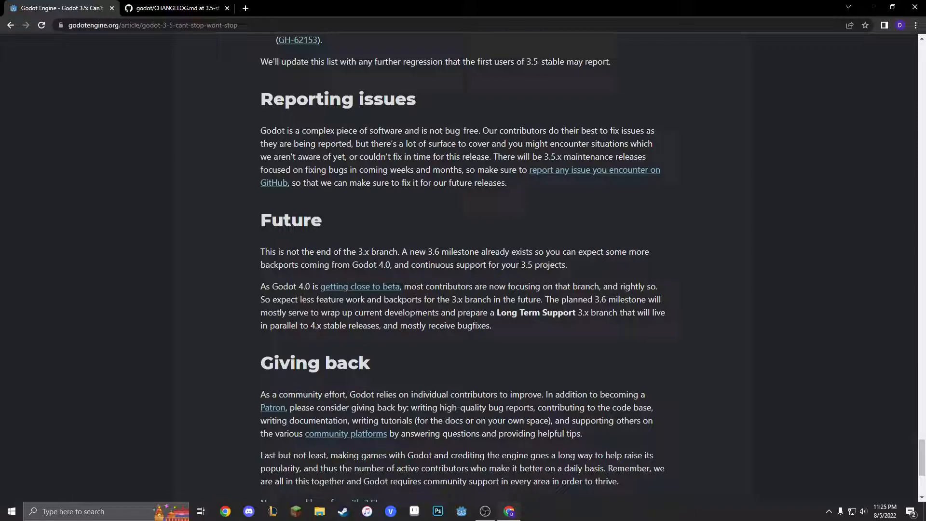
{"action": "mouse_move", "coordinate": [453, 281]}
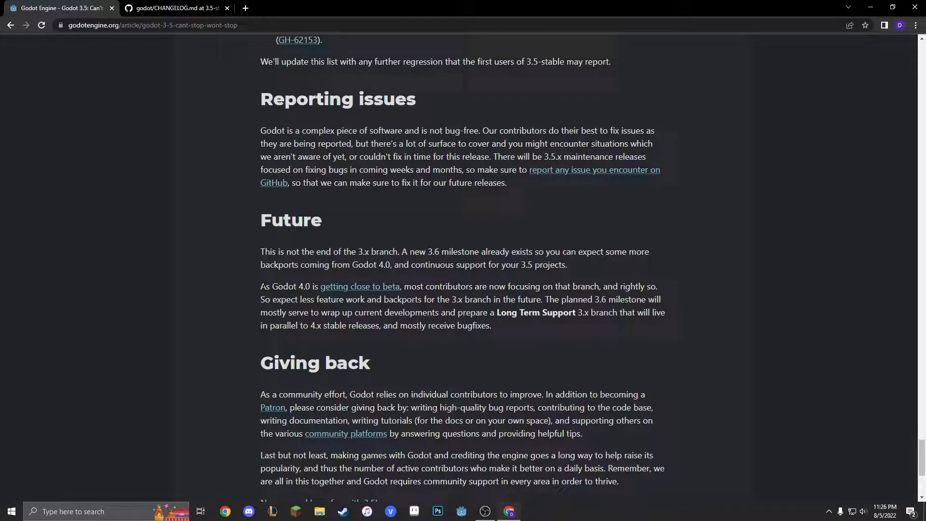
{"action": "mouse_move", "coordinate": [287, 284]}
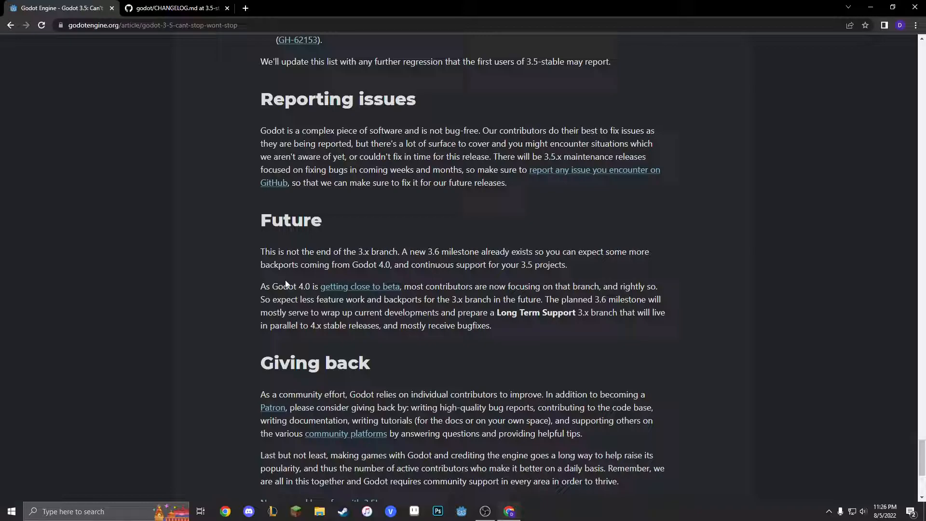
{"action": "scroll", "scroll_direction": "down", "scroll_amount": 3}
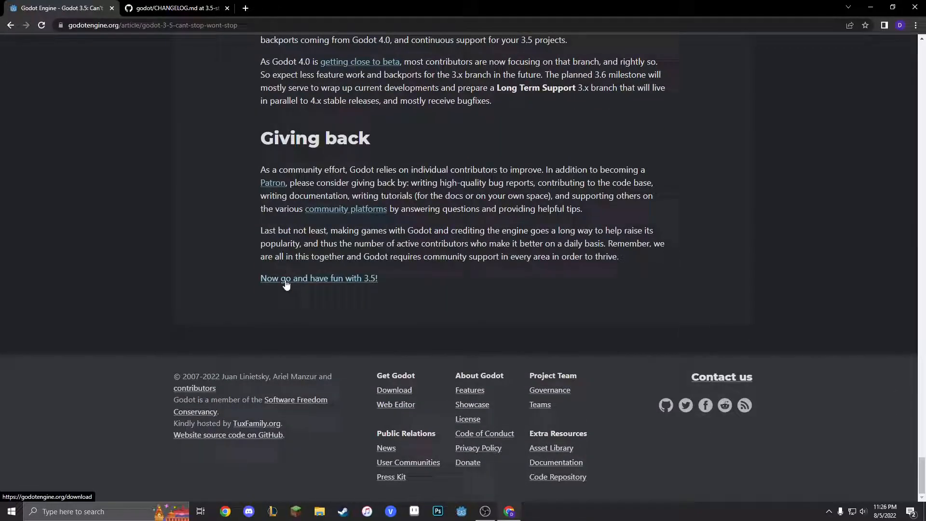
{"action": "scroll", "scroll_direction": "up", "scroll_amount": 3}
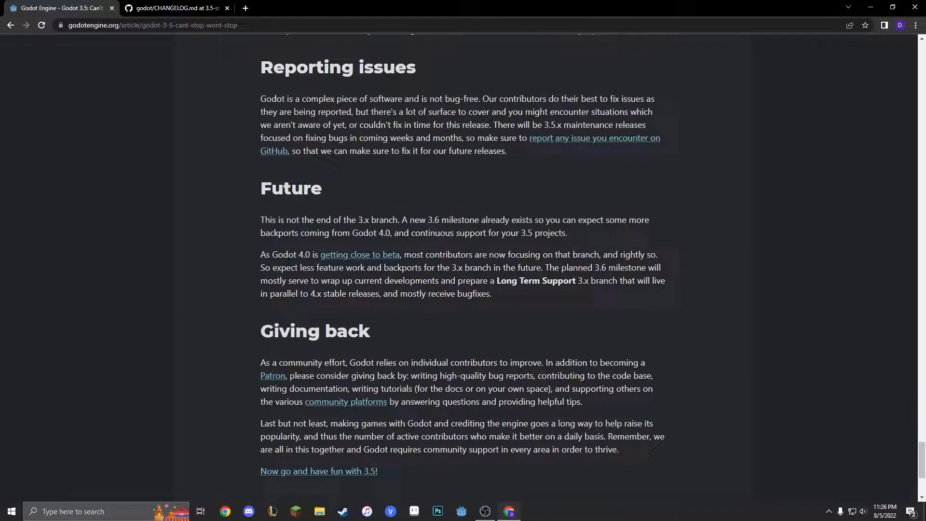
{"action": "mouse_move", "coordinate": [299, 243]}
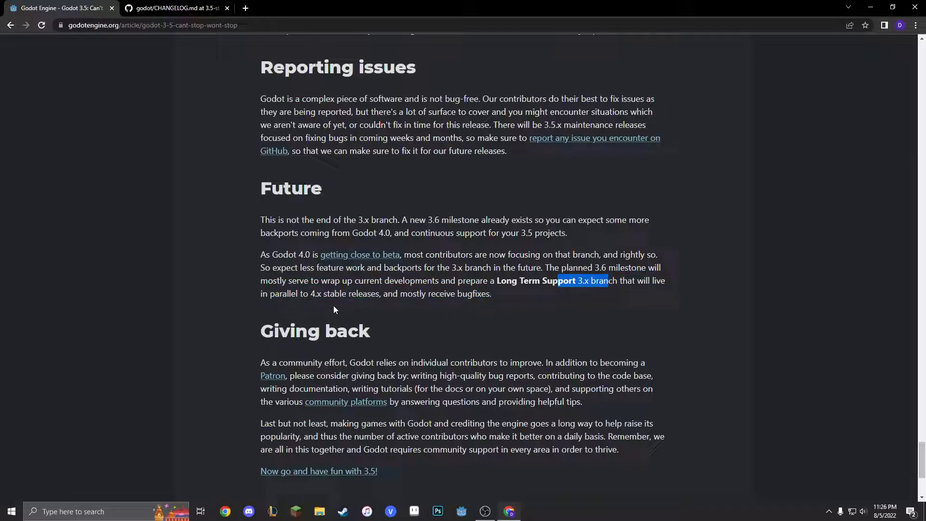
{"action": "mouse_move", "coordinate": [645, 296]}
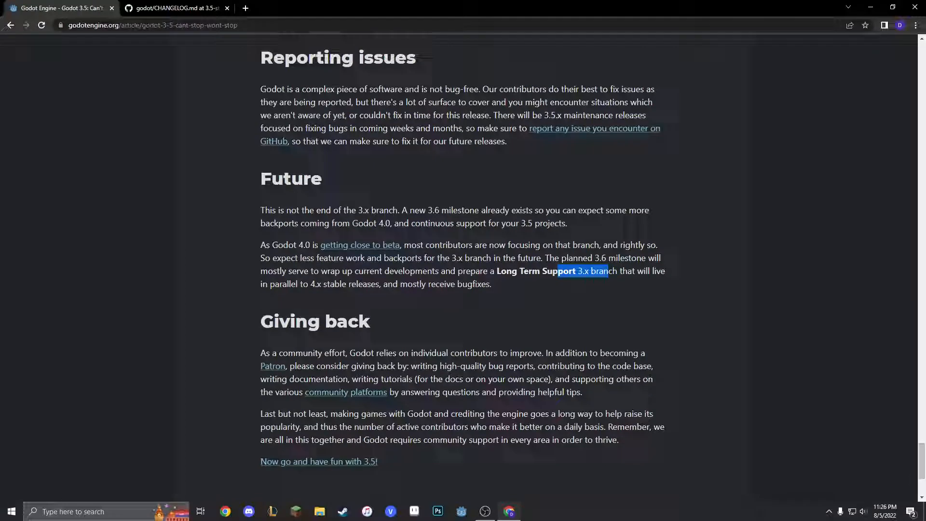
{"action": "scroll", "scroll_direction": "up", "scroll_amount": 3}
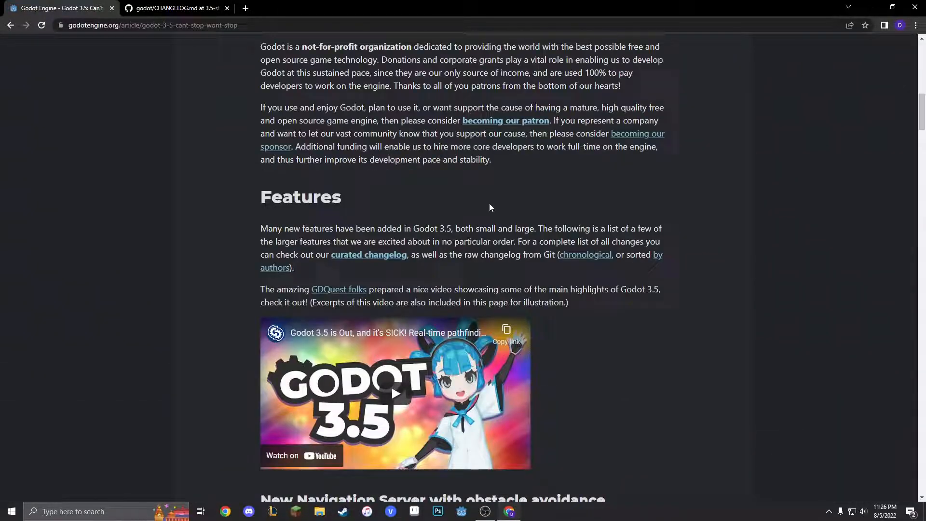
- Scroll to 'Supporting the project' and follow the 'becoming our patron' link
{"action": "scroll", "scroll_direction": "up", "scroll_amount": 3}
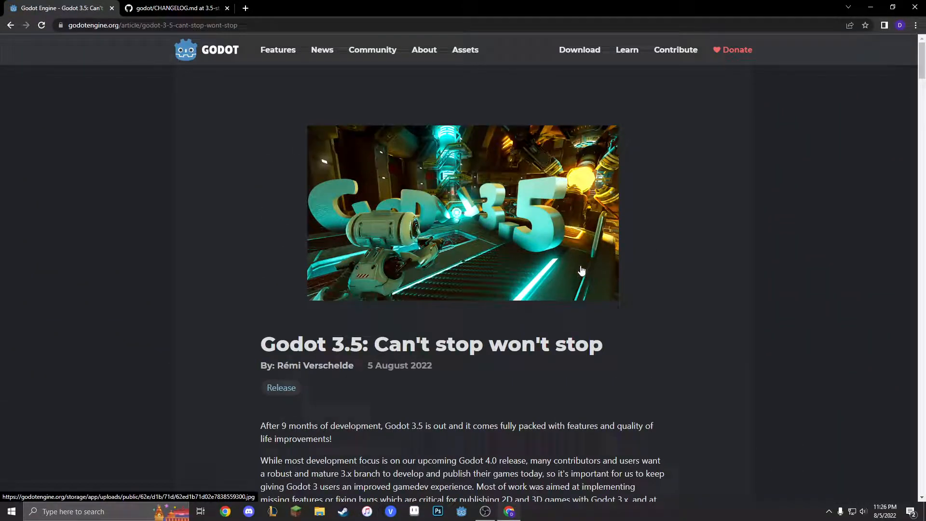
{"action": "scroll", "scroll_direction": "down", "scroll_amount": 3}
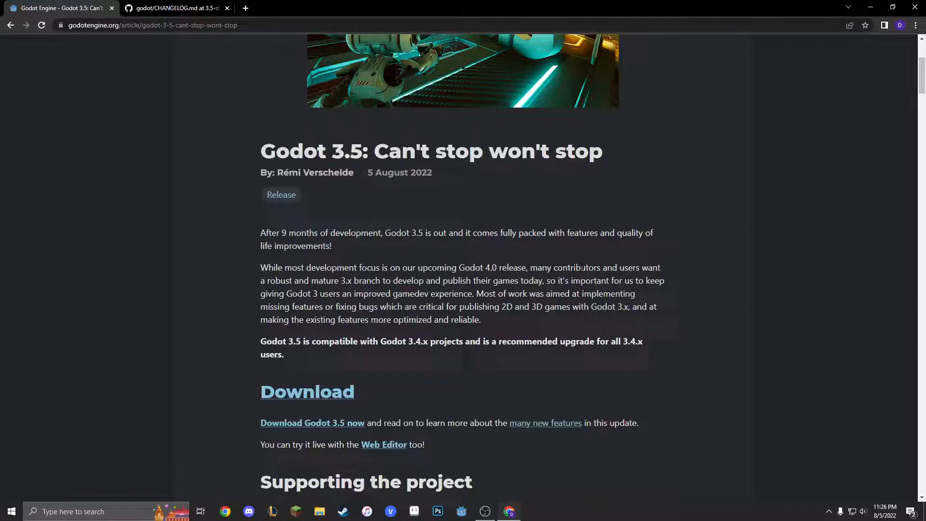
{"action": "scroll", "scroll_direction": "down", "scroll_amount": 3}
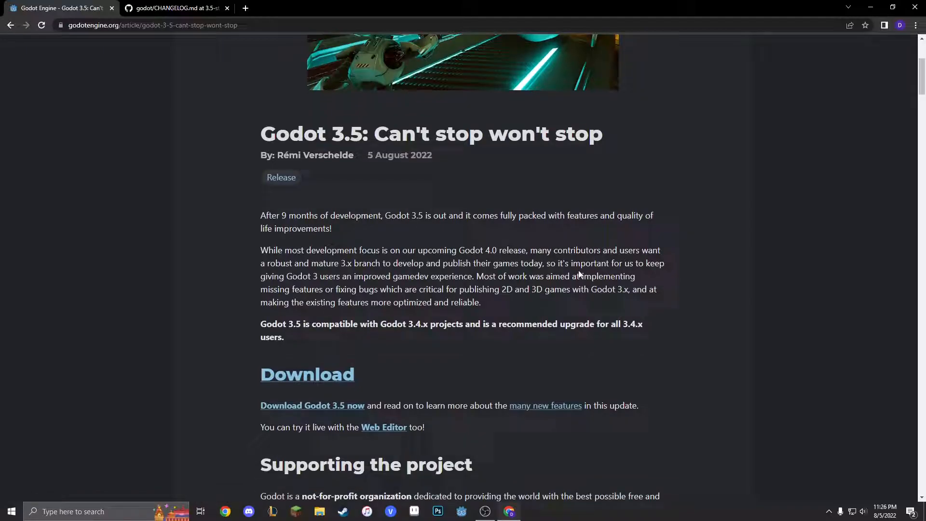
{"action": "scroll", "scroll_direction": "down", "scroll_amount": 3}
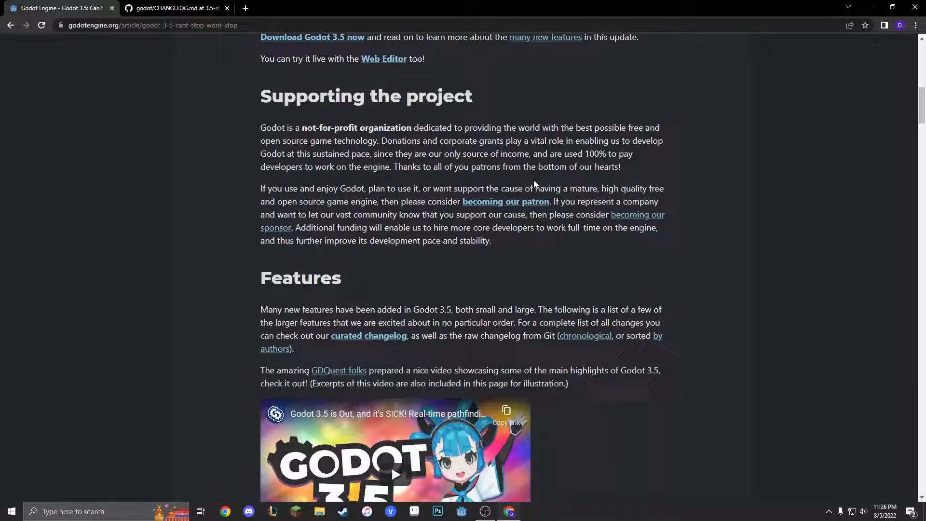
{"action": "mouse_move", "coordinate": [524, 199]}
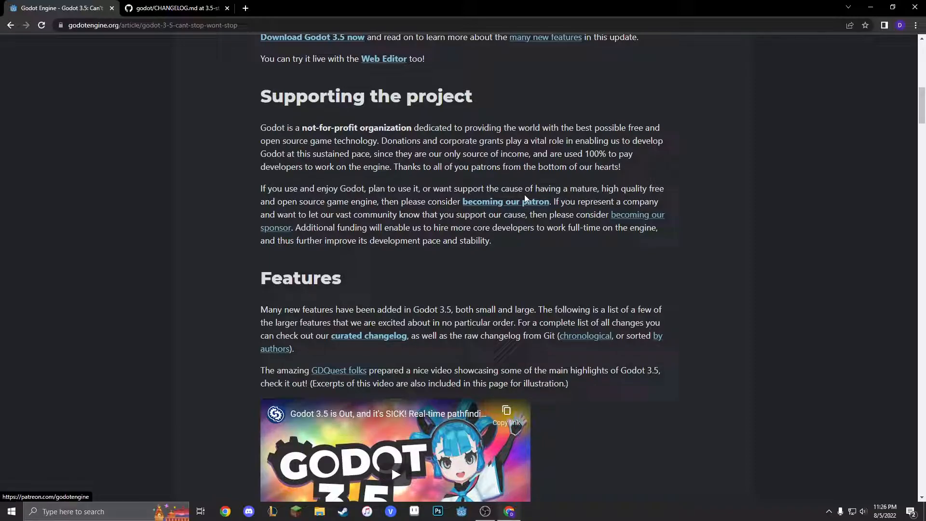
{"action": "mouse_move", "coordinate": [524, 201]}
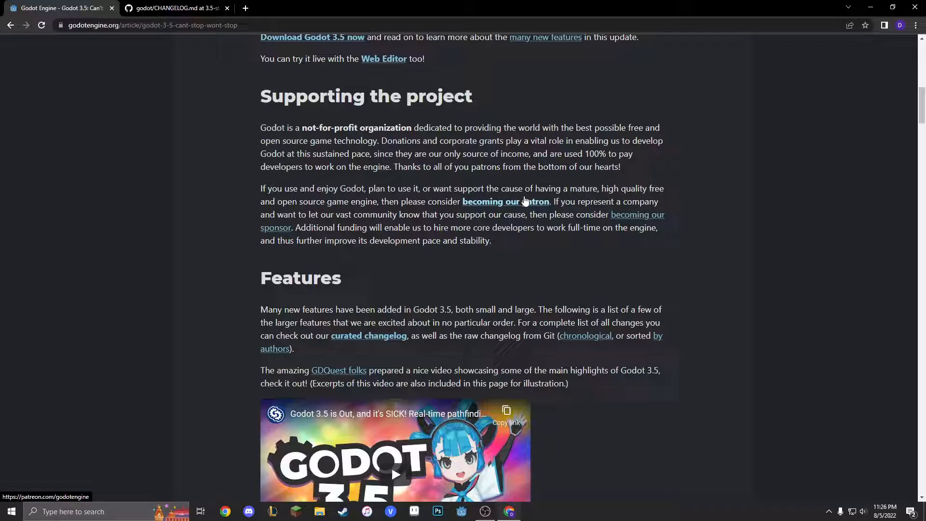
{"action": "left_click", "coordinate": [505, 202]}
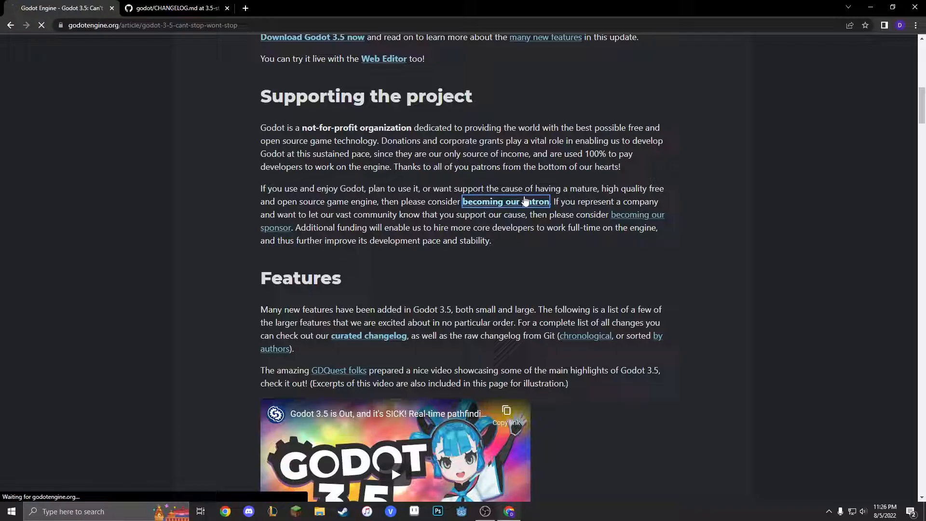
- Browse Godot Engine's Patreon tiers at $5, $10 and $14 per month
{"action": "left_click", "coordinate": [505, 202]}
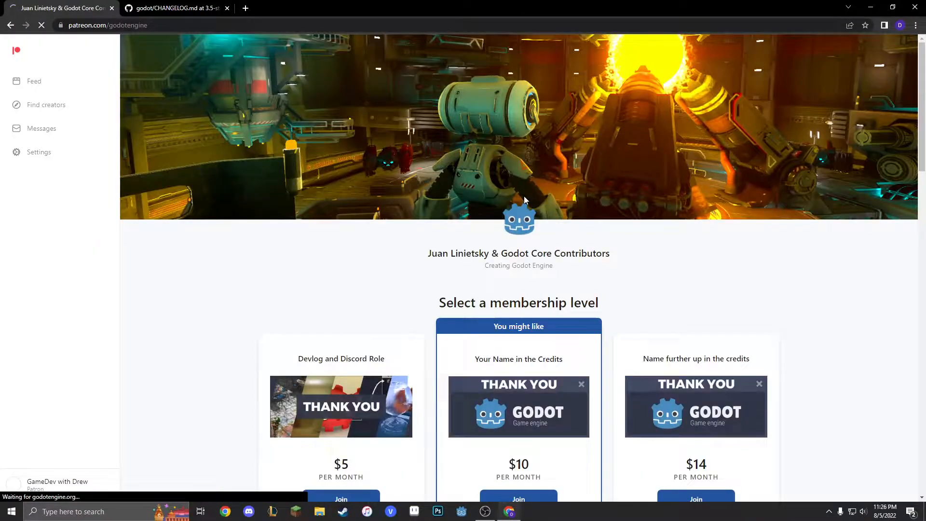
{"action": "scroll", "scroll_direction": "down", "scroll_amount": 3}
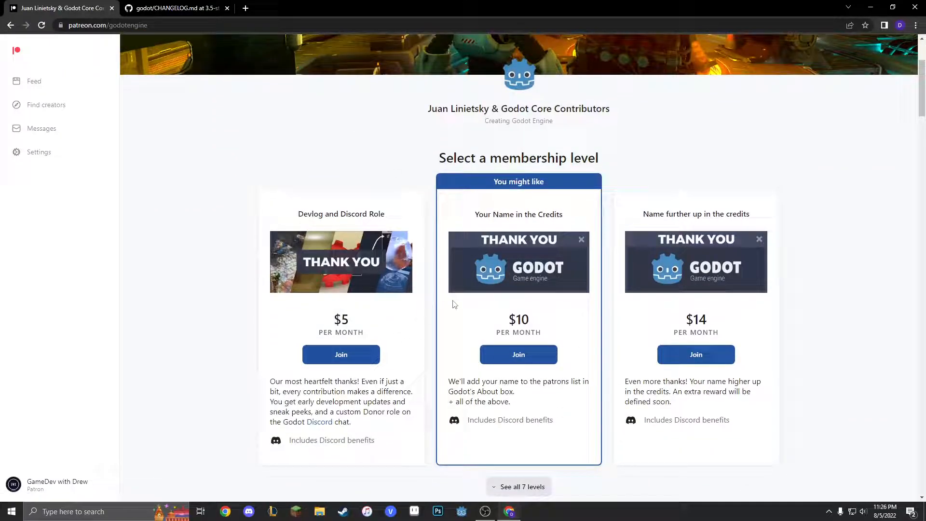
{"action": "scroll", "scroll_direction": "up", "scroll_amount": 3}
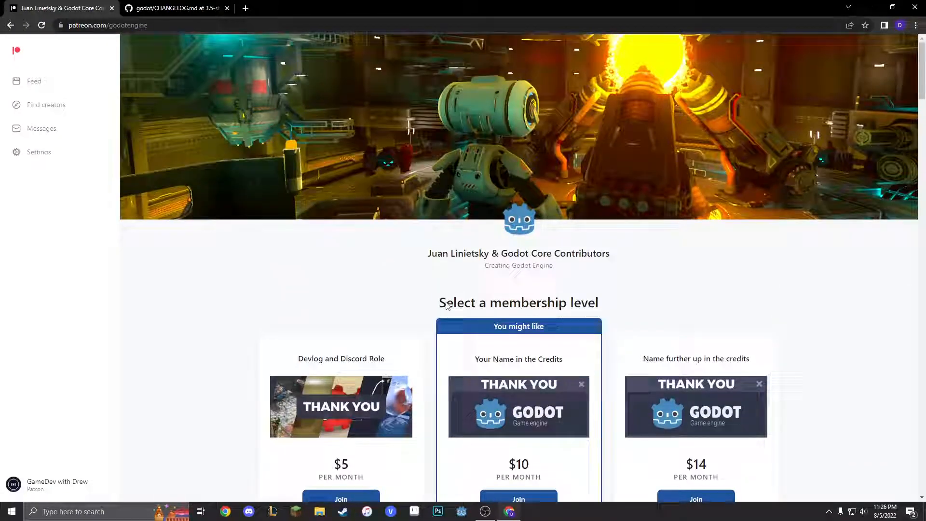
{"action": "scroll", "scroll_direction": "down", "scroll_amount": 3}
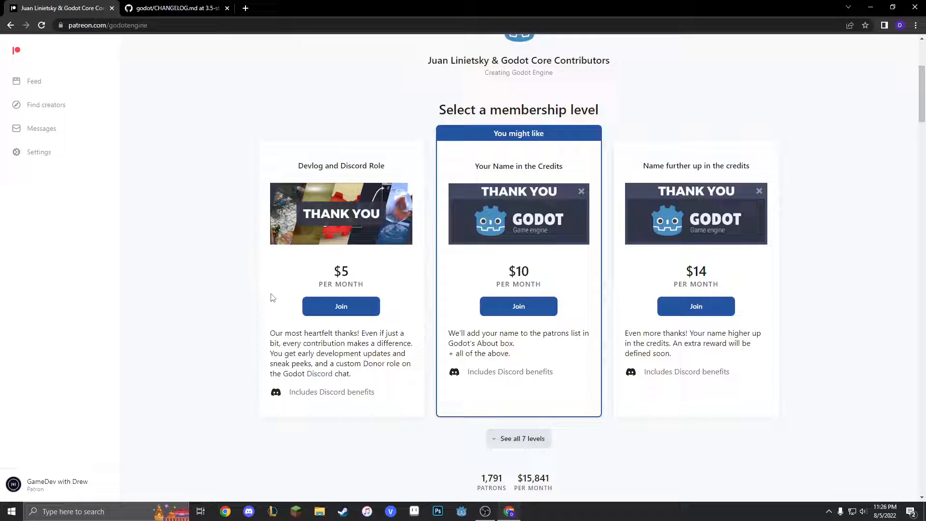
{"action": "scroll", "scroll_direction": "up", "scroll_amount": 3}
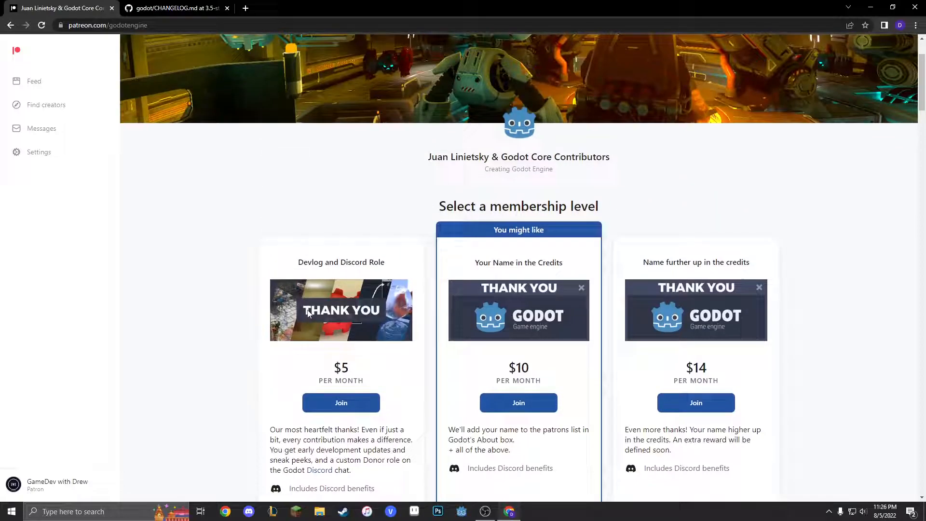